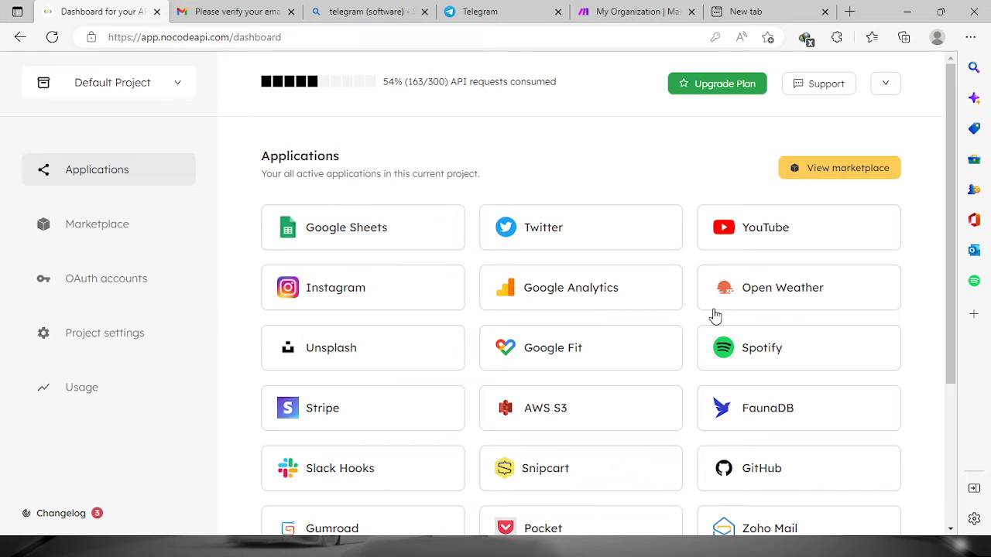
{"action": "mouse_move", "coordinate": [264, 234]}
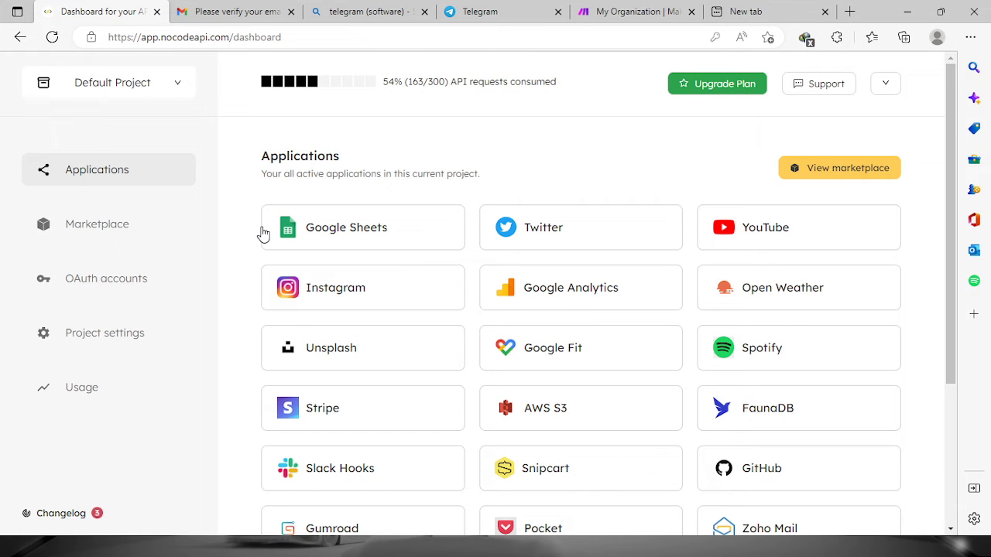
{"action": "mouse_move", "coordinate": [401, 253]}
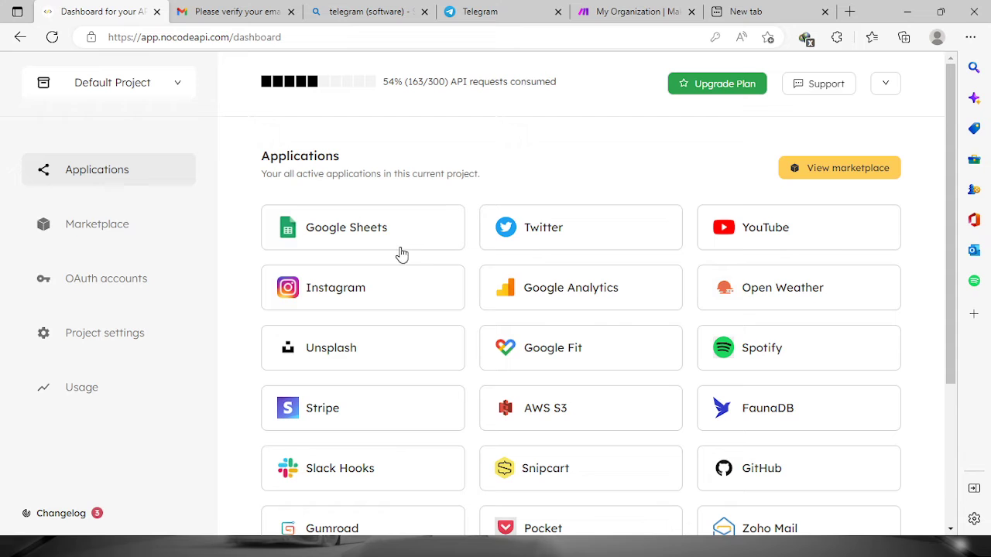
Search NoCodeAPI's marketplace for 'curre' to find the Currency Exchange API.
{"action": "left_click", "coordinate": [97, 224]}
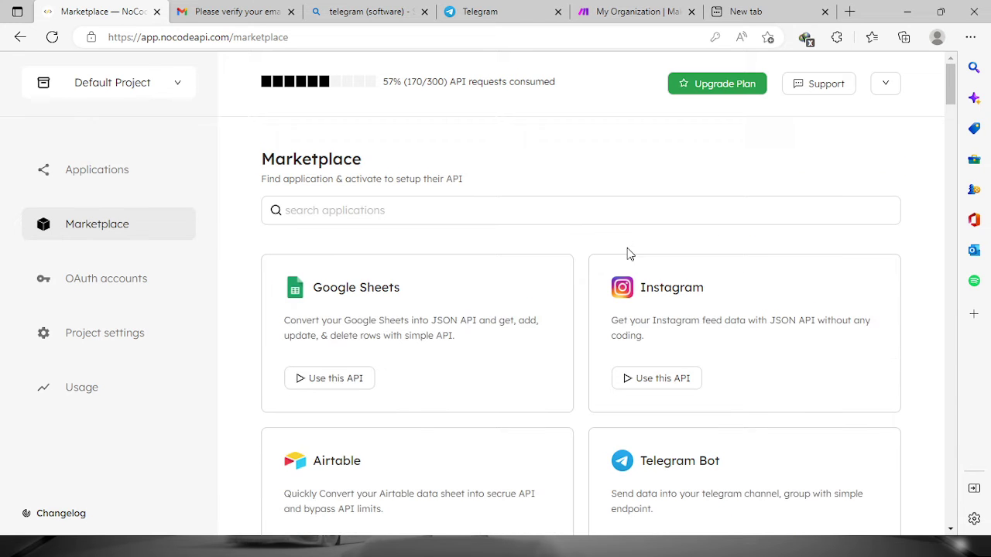
{"action": "type", "text": "curr"}
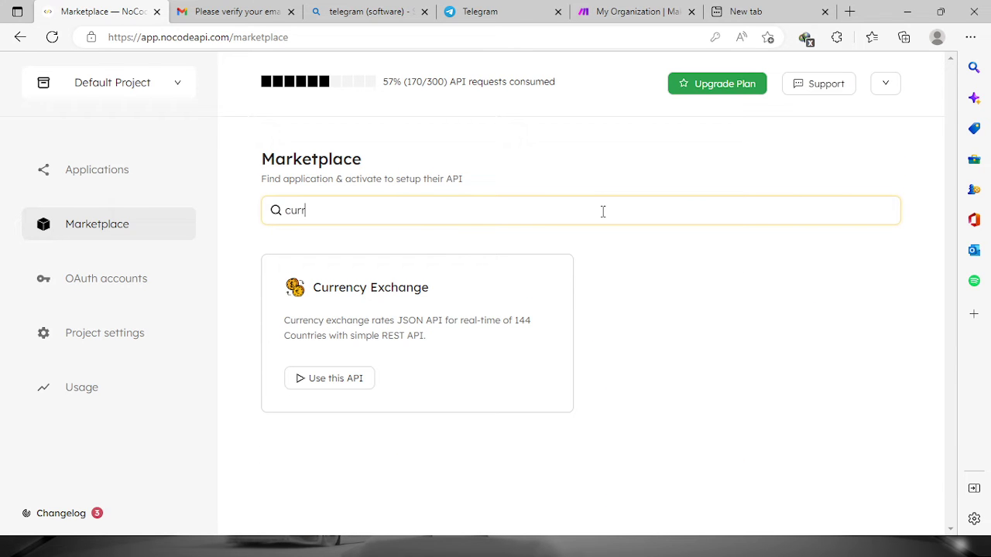
{"action": "type", "text": "e"}
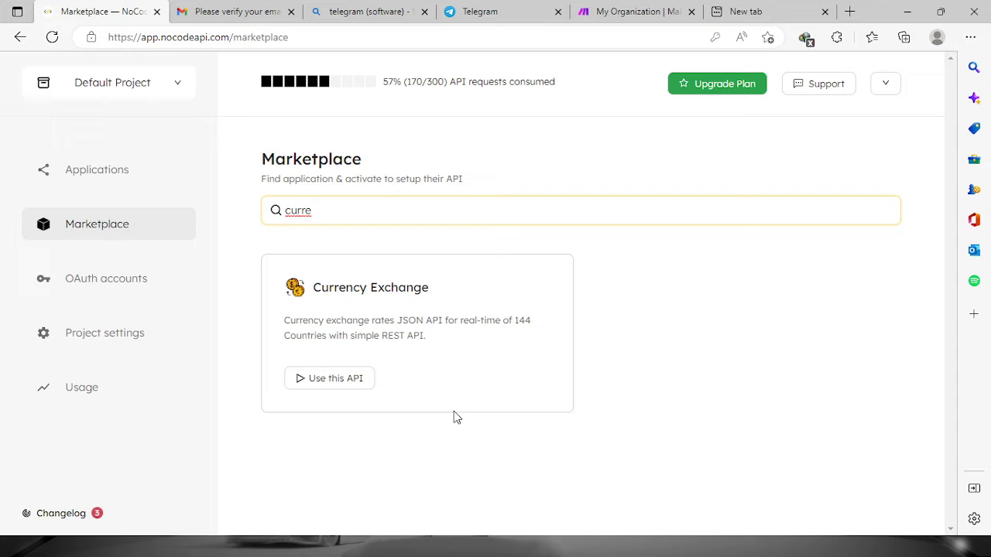
Open the Currency Exchange API page from its 'Use this API' card.
{"action": "left_click", "coordinate": [329, 378]}
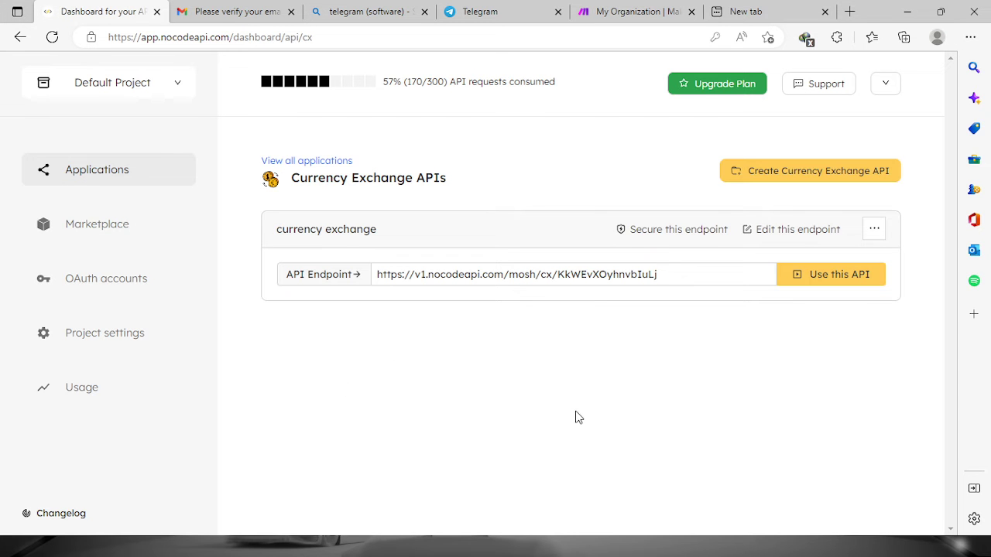
{"action": "mouse_move", "coordinate": [563, 215]}
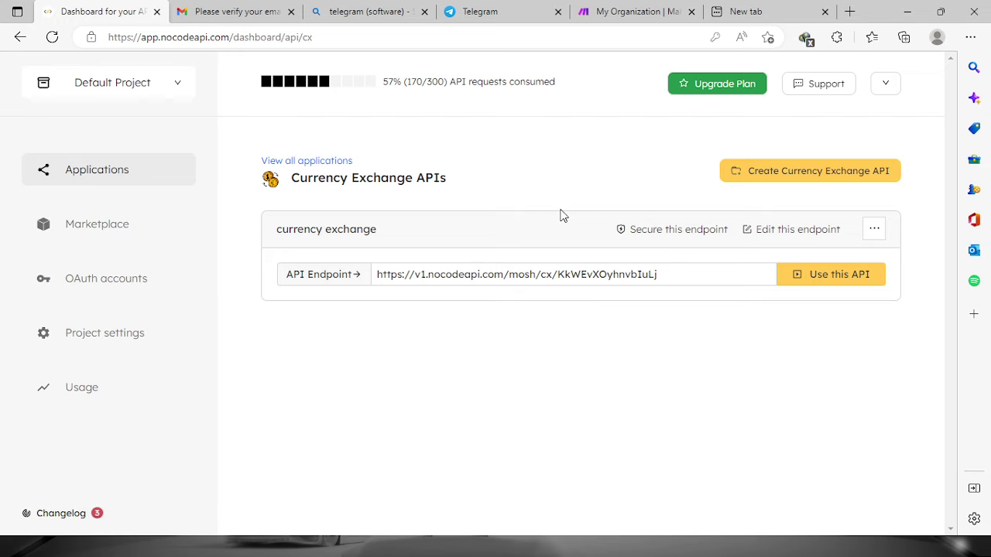
{"action": "mouse_move", "coordinate": [496, 265]}
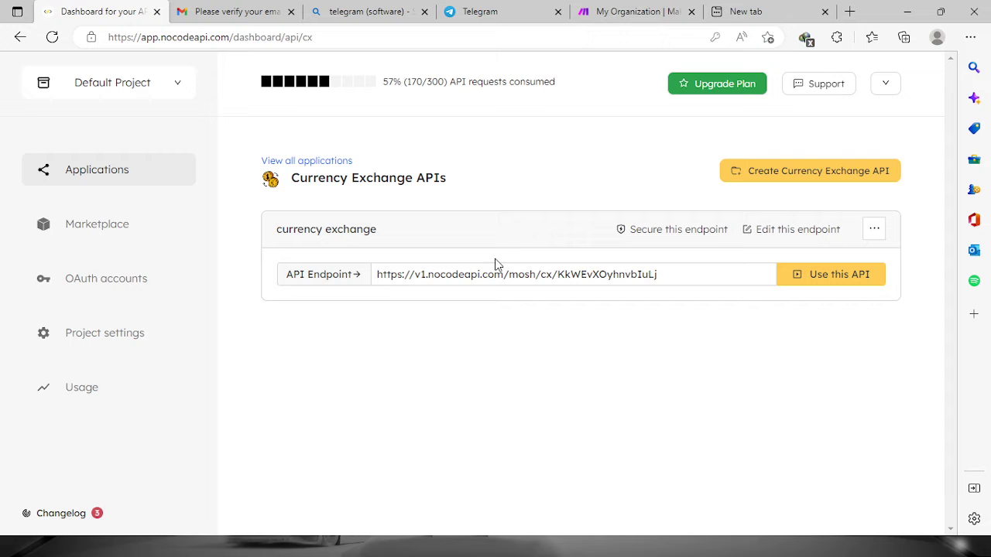
{"action": "mouse_move", "coordinate": [823, 321]}
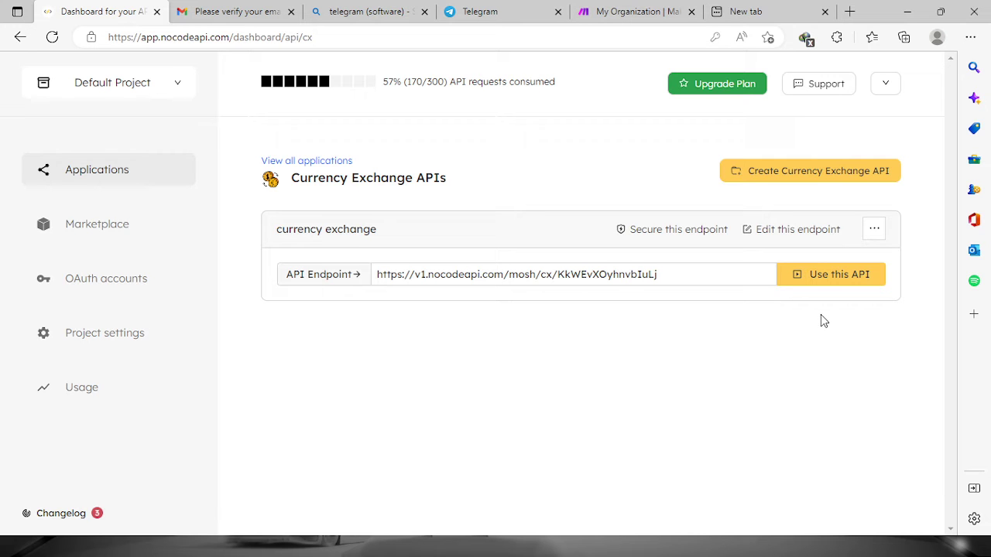
Select the Get Rates endpoint in the playground and test it to view live USD rates.
{"action": "left_click", "coordinate": [830, 274]}
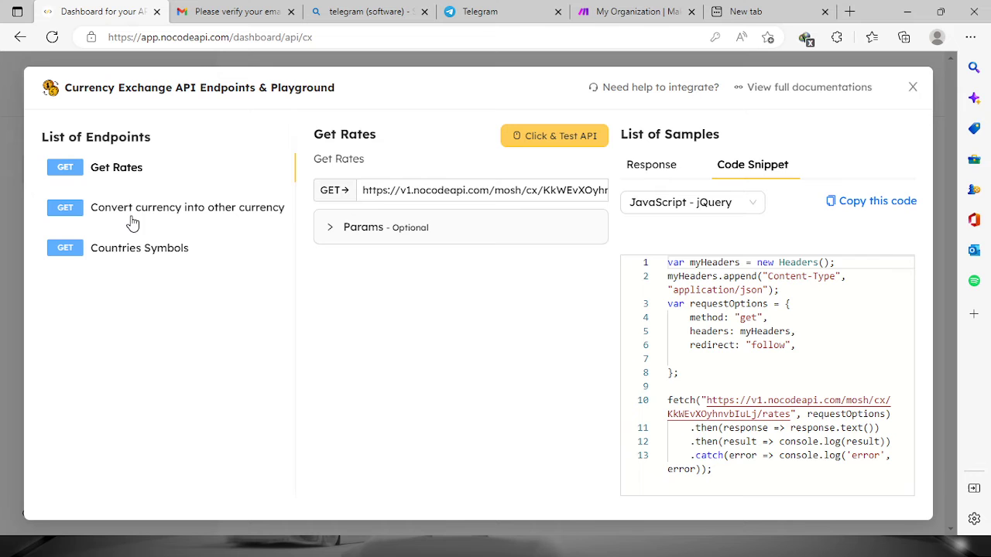
{"action": "mouse_move", "coordinate": [259, 224]}
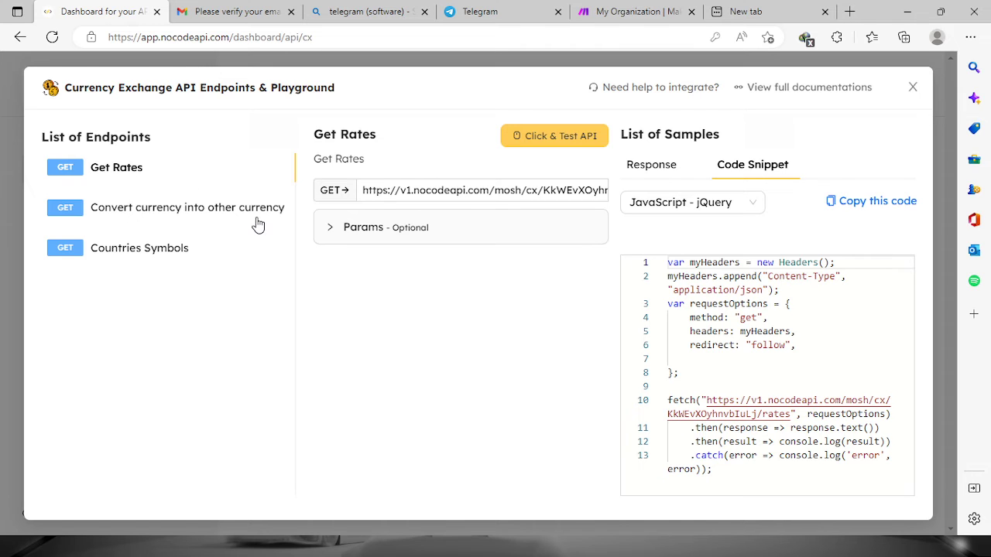
{"action": "mouse_move", "coordinate": [176, 256]}
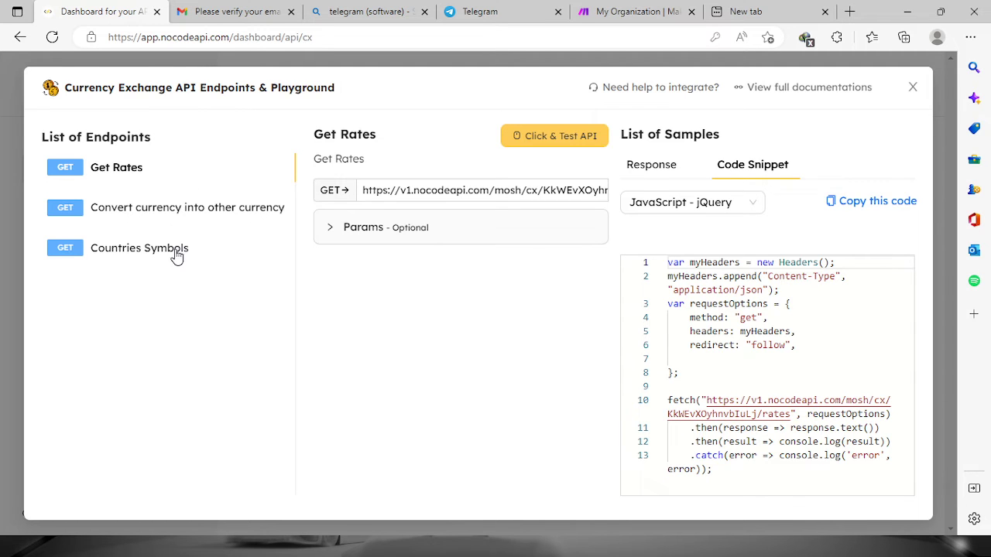
{"action": "left_click", "coordinate": [139, 248]}
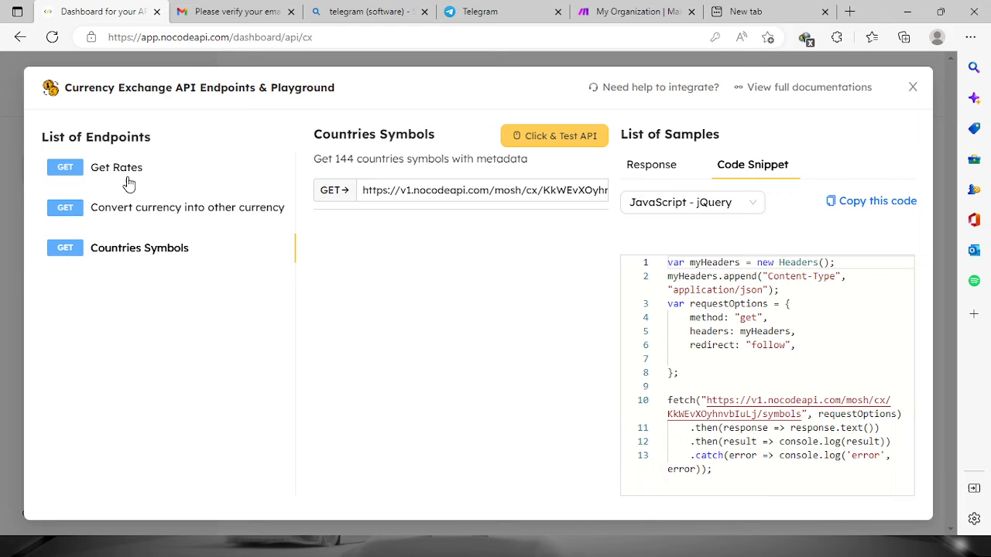
{"action": "left_click", "coordinate": [116, 167]}
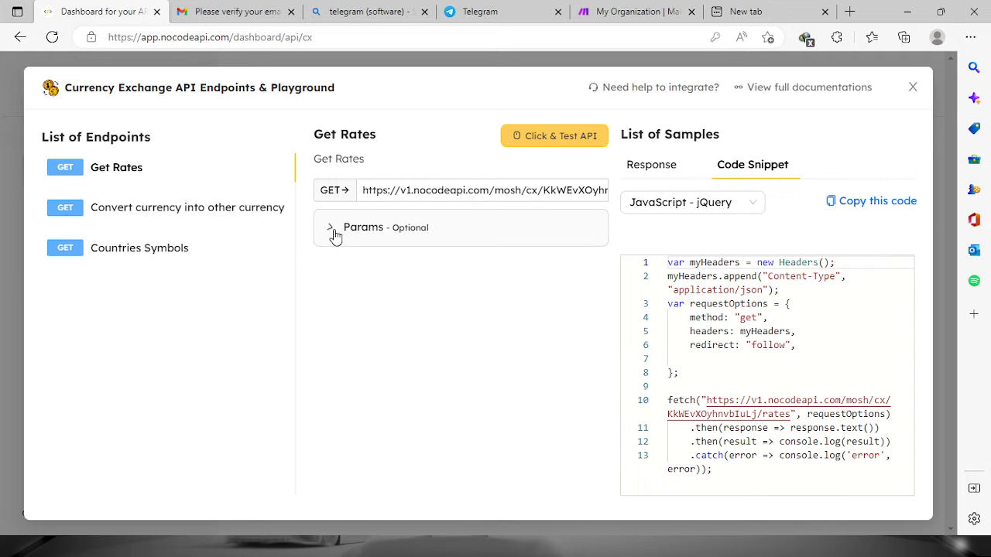
{"action": "left_click", "coordinate": [330, 227]}
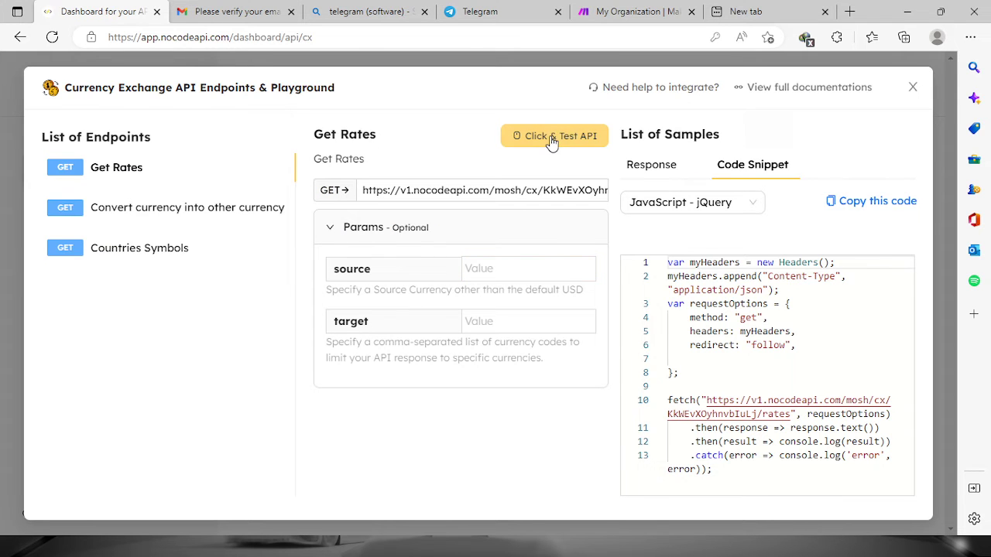
{"action": "left_click", "coordinate": [554, 136]}
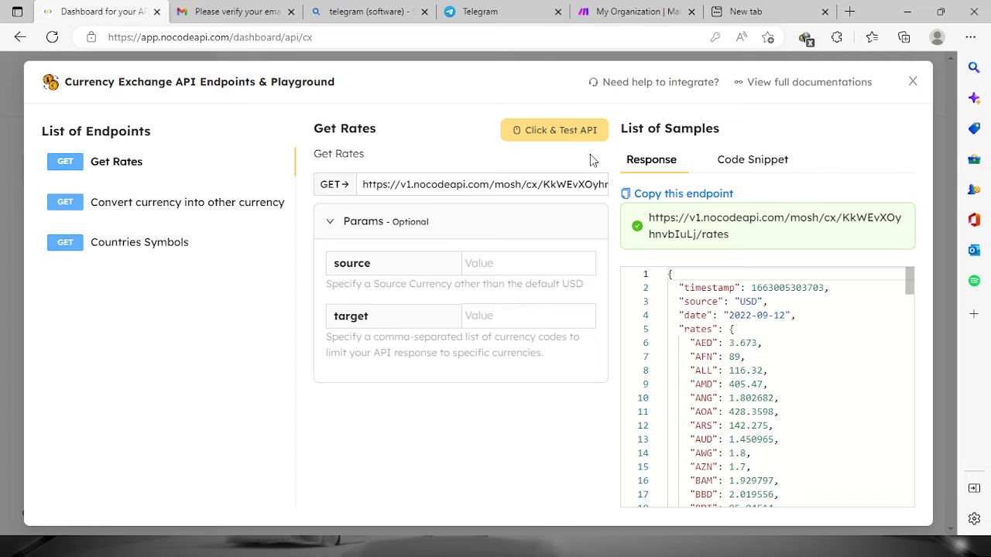
{"action": "scroll", "scroll_direction": "down", "scroll_amount": 3}
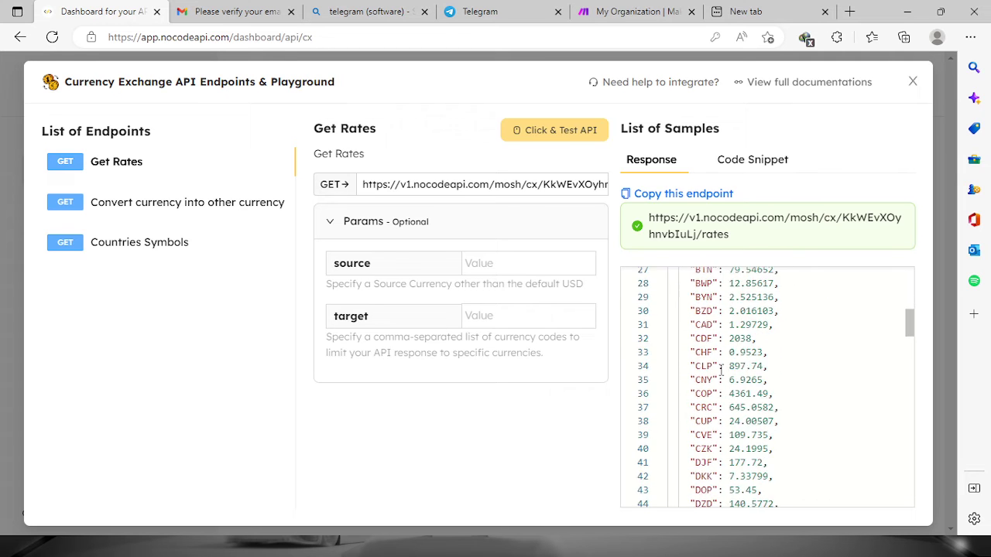
{"action": "scroll", "scroll_direction": "up", "scroll_amount": 3}
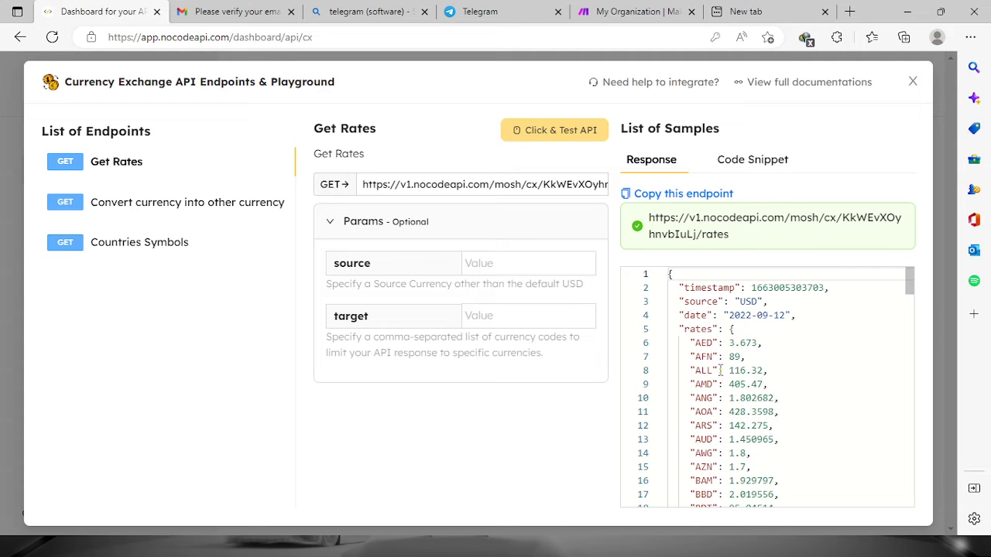
{"action": "mouse_move", "coordinate": [552, 422]}
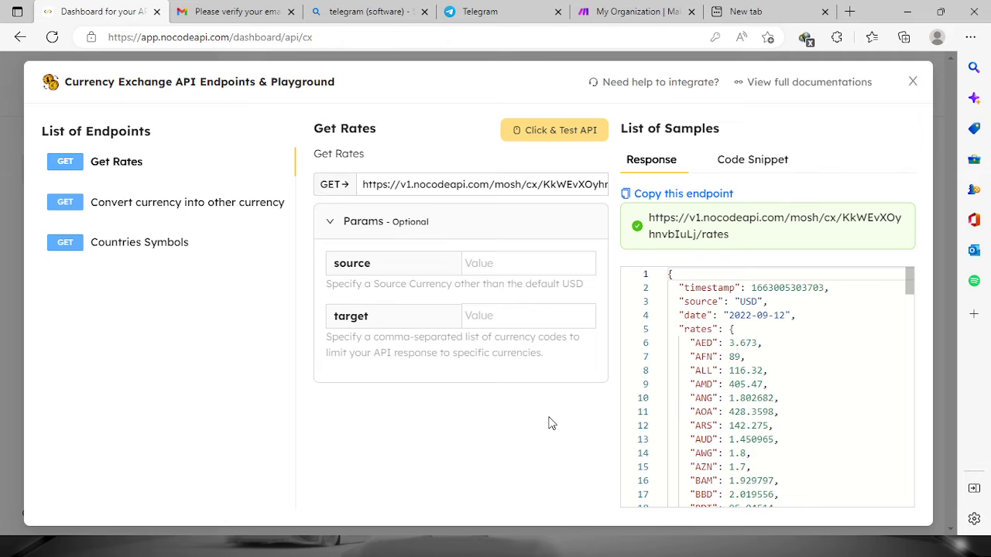
{"action": "mouse_move", "coordinate": [422, 430]}
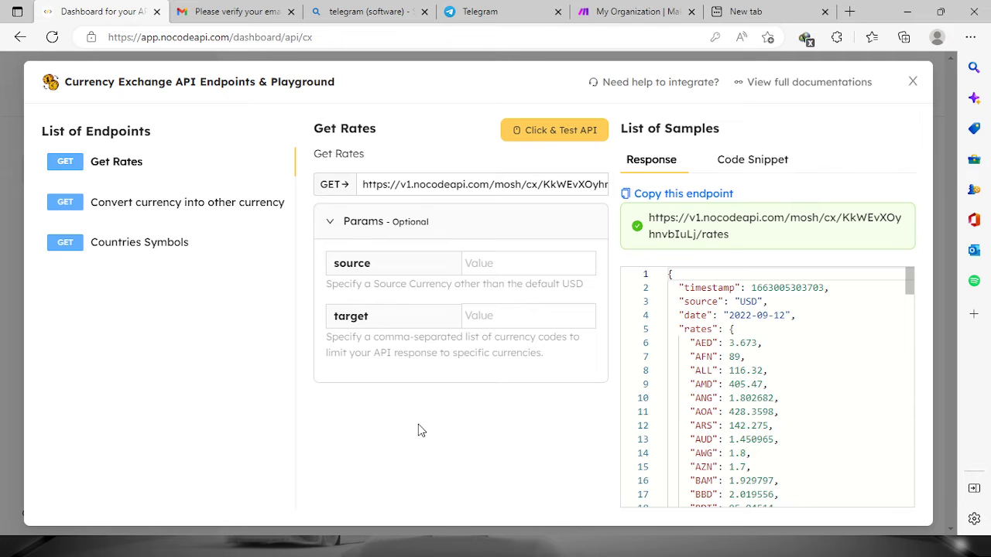
{"action": "mouse_move", "coordinate": [440, 444]}
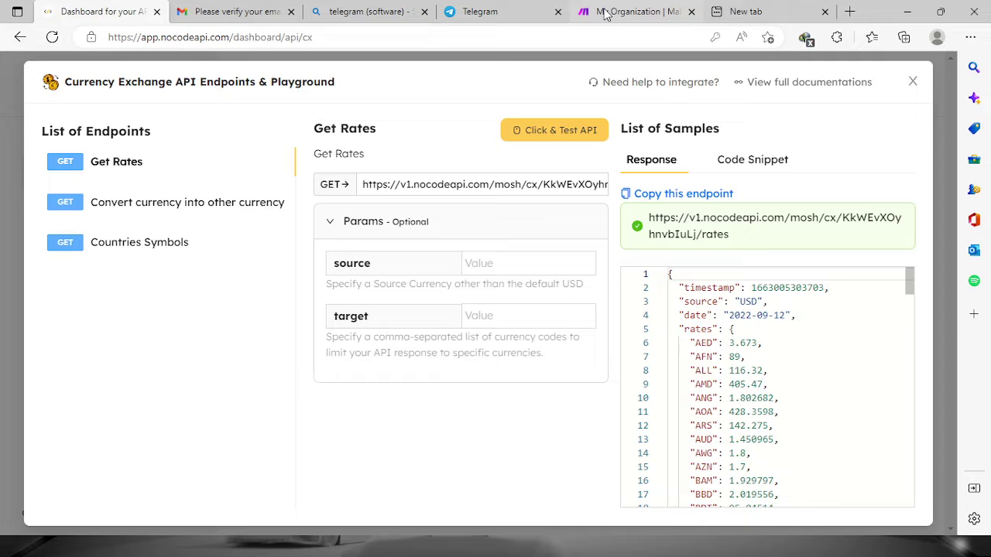
Create a new blank scenario from the Make dashboard.
{"action": "left_click", "coordinate": [634, 11]}
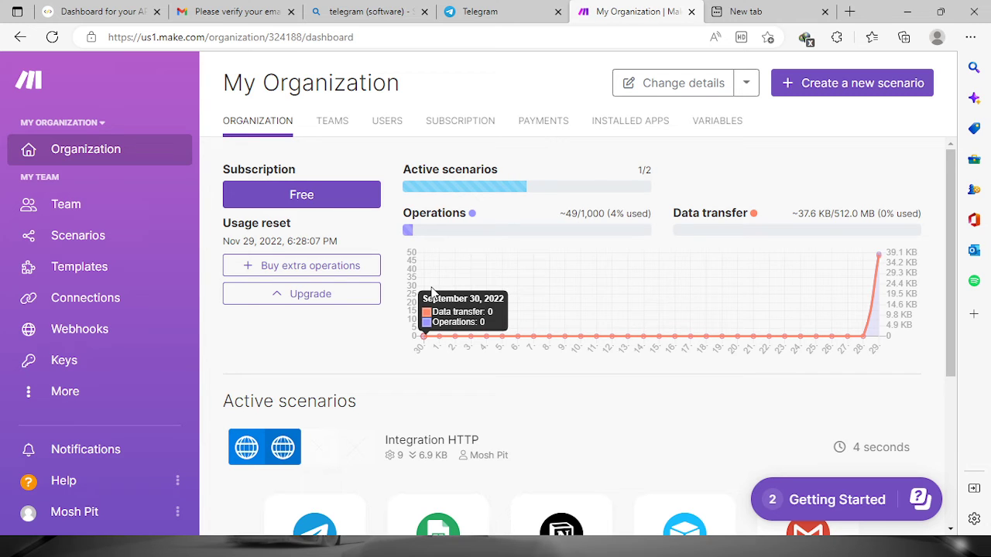
{"action": "mouse_move", "coordinate": [867, 88]}
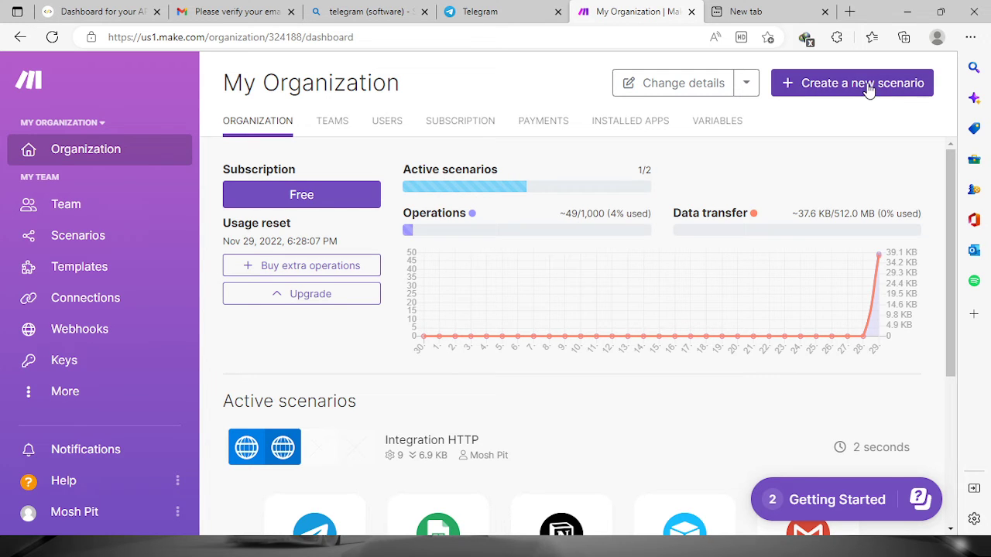
{"action": "left_click", "coordinate": [852, 82]}
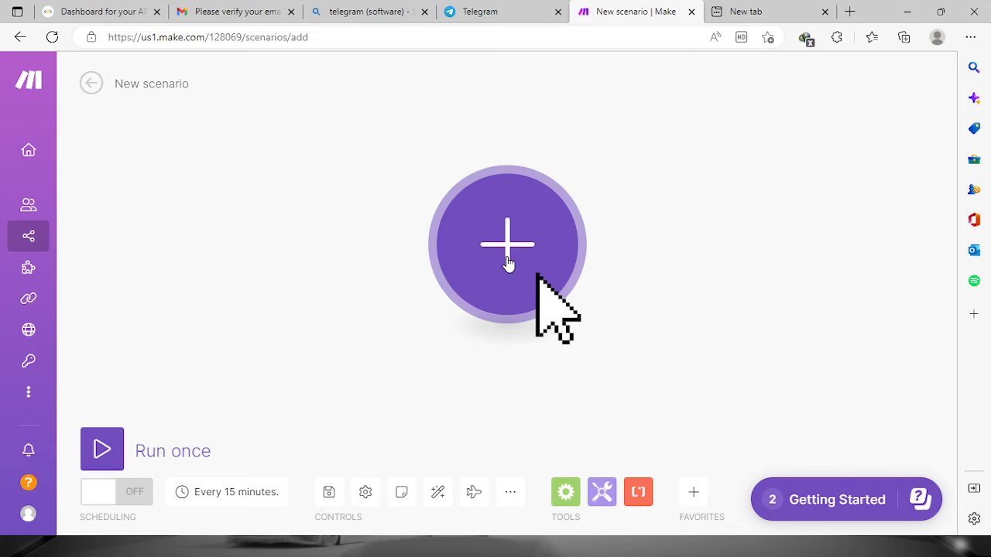
{"action": "left_click", "coordinate": [507, 244]}
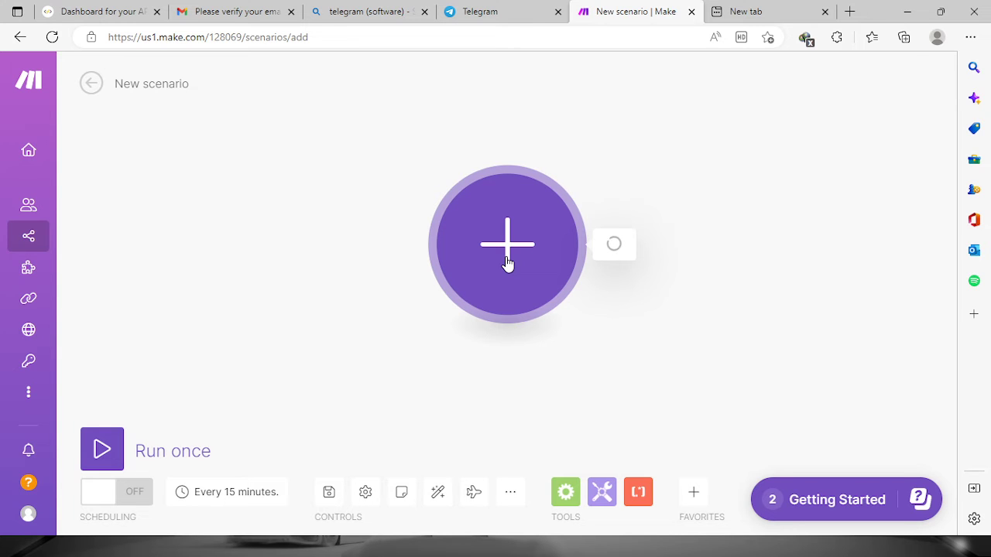
Search 'http' in the app picker and choose HTTP for the first module.
{"action": "left_click", "coordinate": [507, 244]}
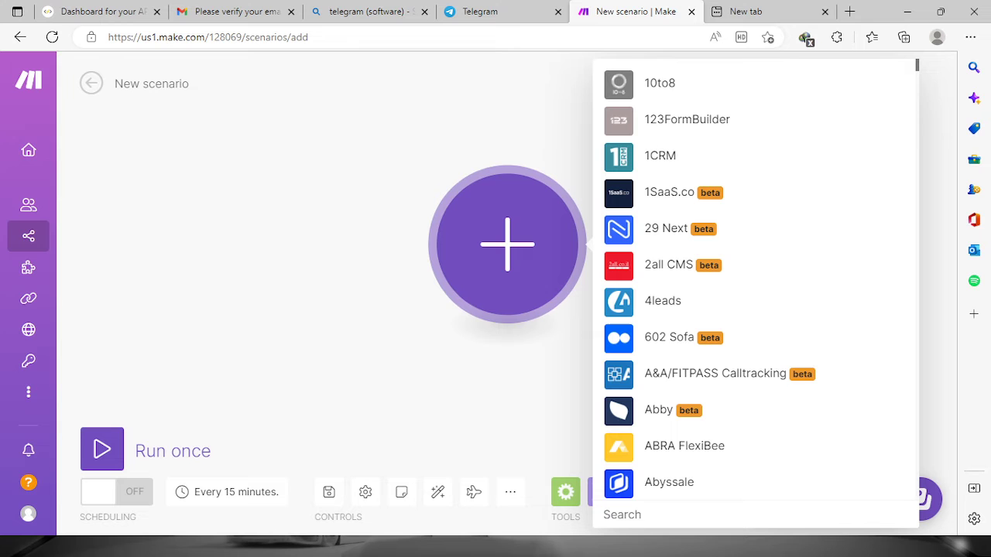
{"action": "type", "text": "http"}
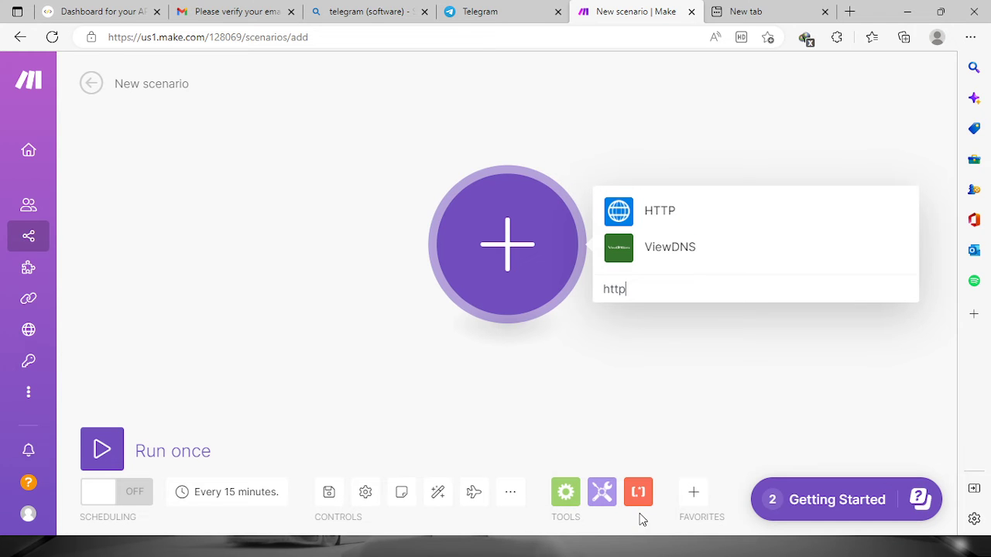
{"action": "mouse_move", "coordinate": [673, 222]}
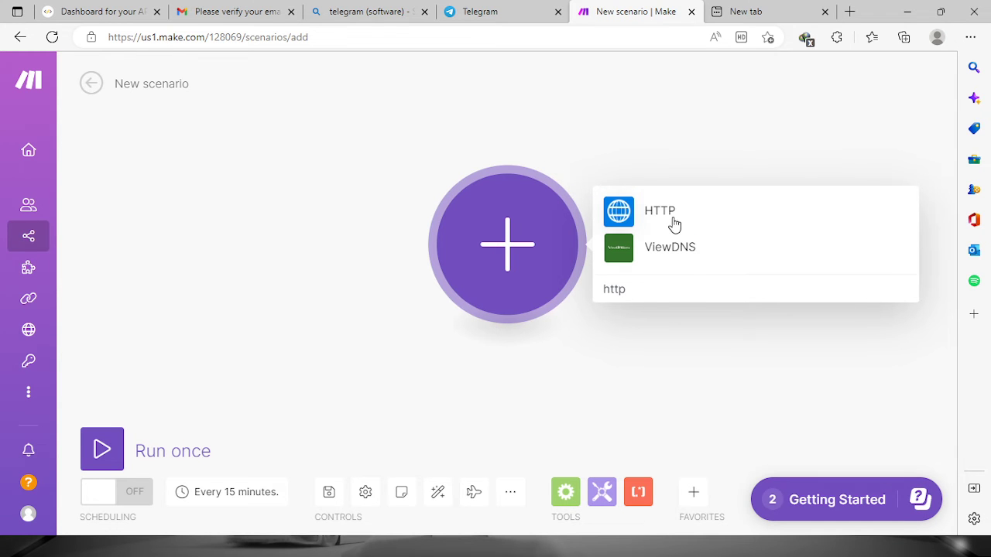
{"action": "left_click", "coordinate": [659, 211]}
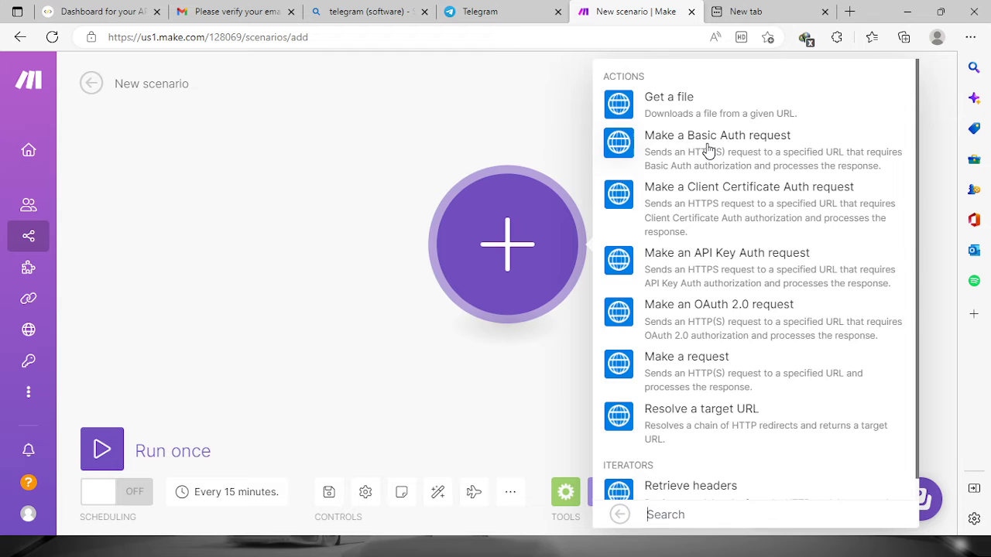
{"action": "mouse_move", "coordinate": [712, 286]}
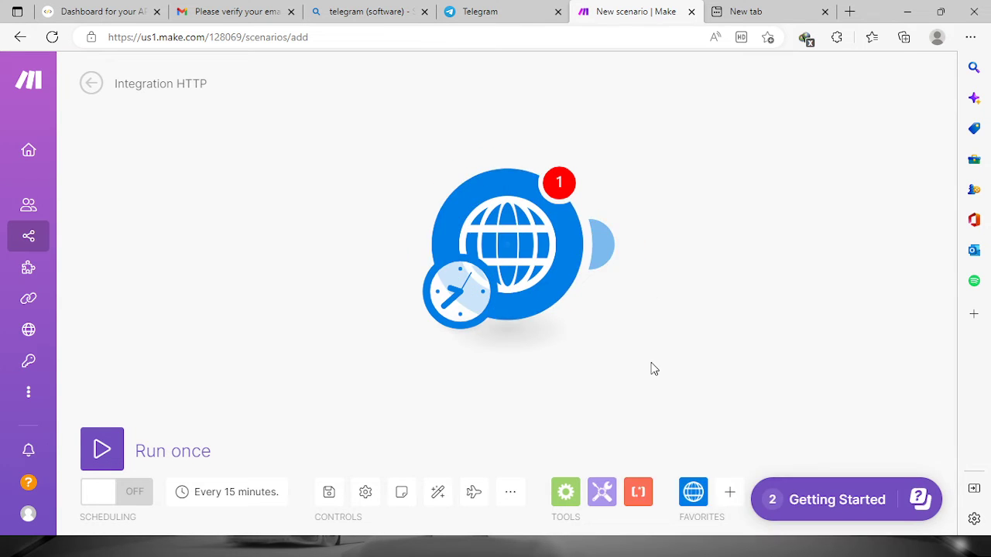
Open the HTTP 'Make a request' module settings with the URL field focused.
{"action": "left_click", "coordinate": [507, 244]}
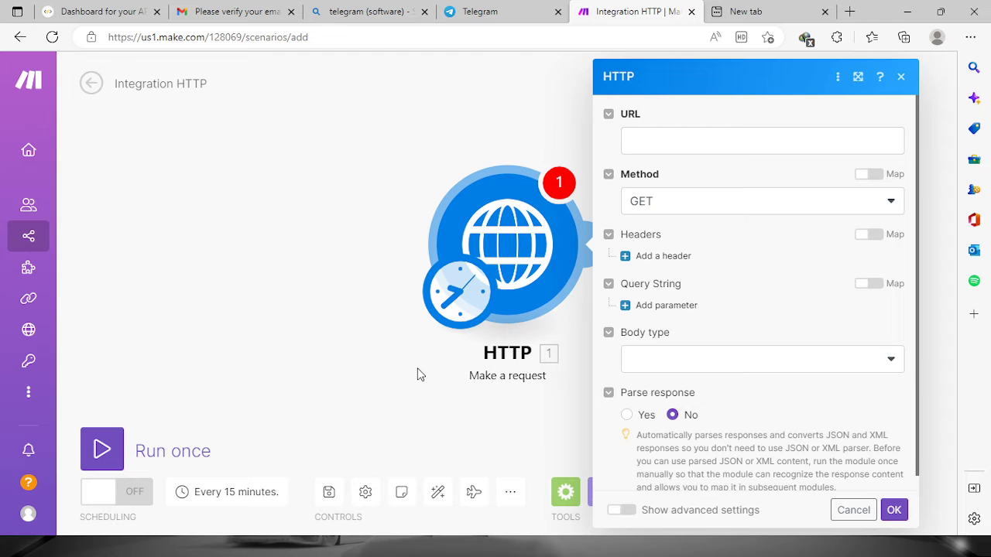
{"action": "left_click", "coordinate": [761, 141]}
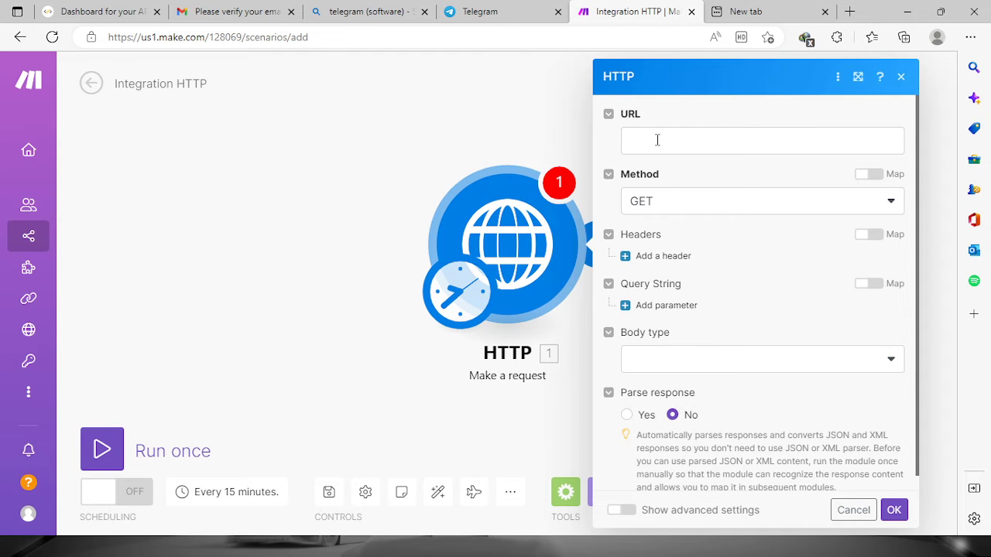
{"action": "left_click", "coordinate": [761, 140]}
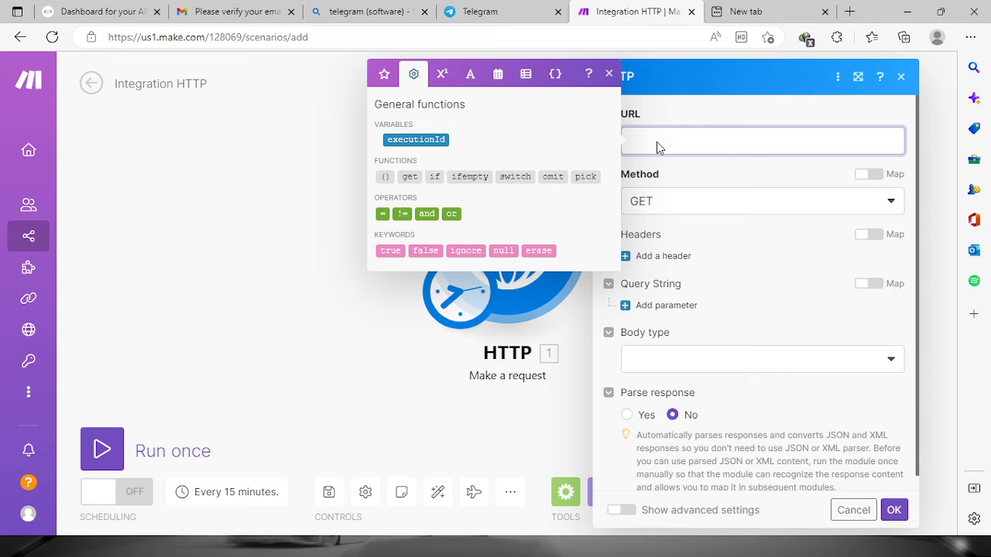
{"action": "mouse_move", "coordinate": [426, 213]}
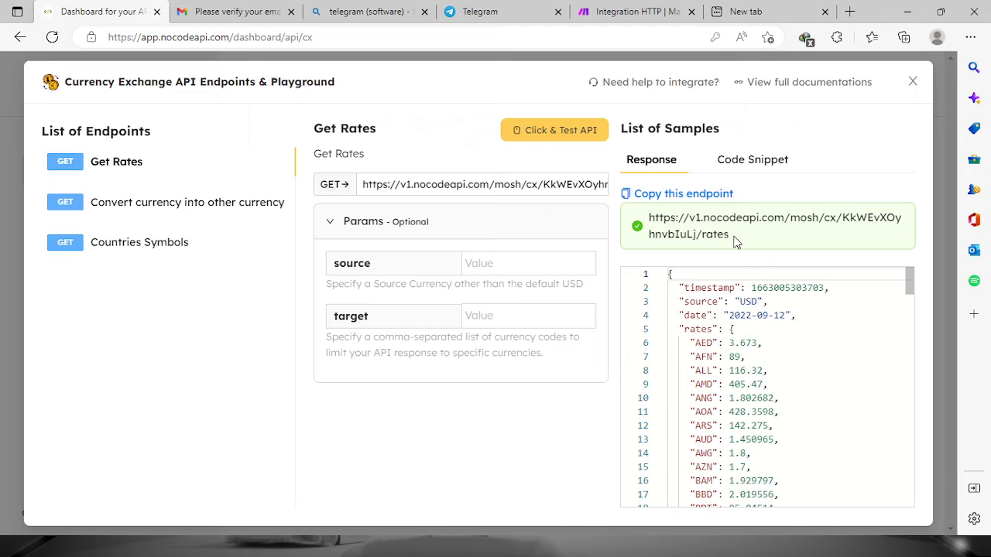
{"action": "double_click", "coordinate": [774, 225]}
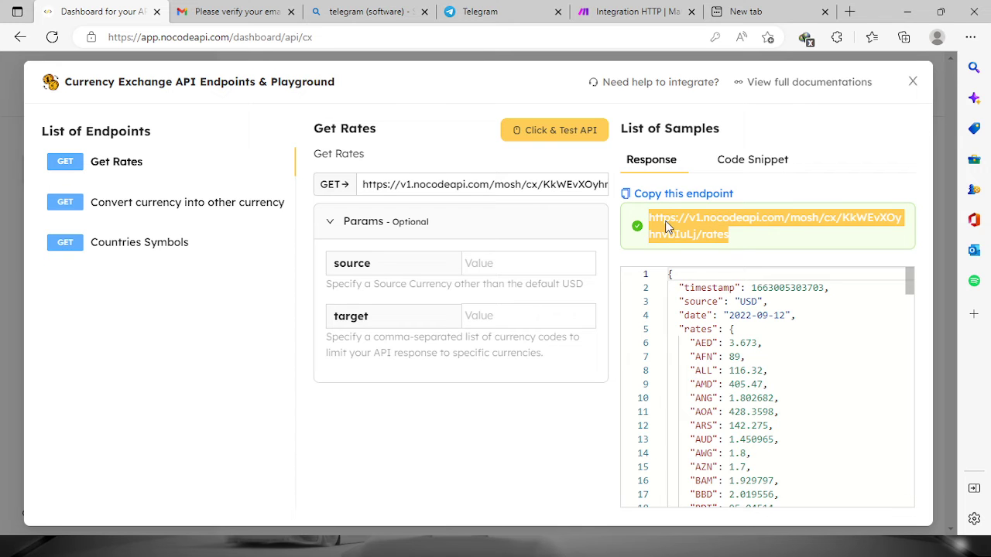
{"action": "mouse_move", "coordinate": [716, 119]}
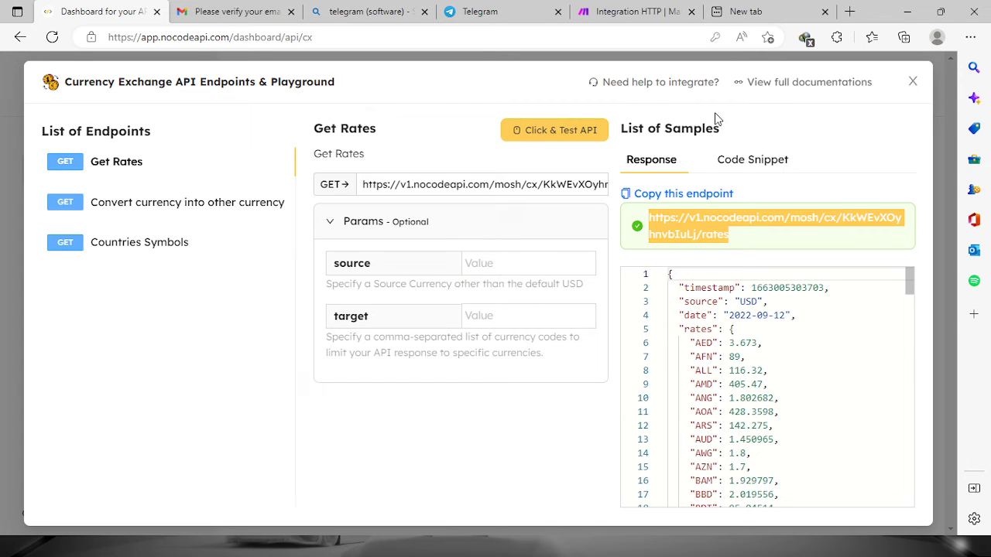
{"action": "left_click", "coordinate": [635, 11]}
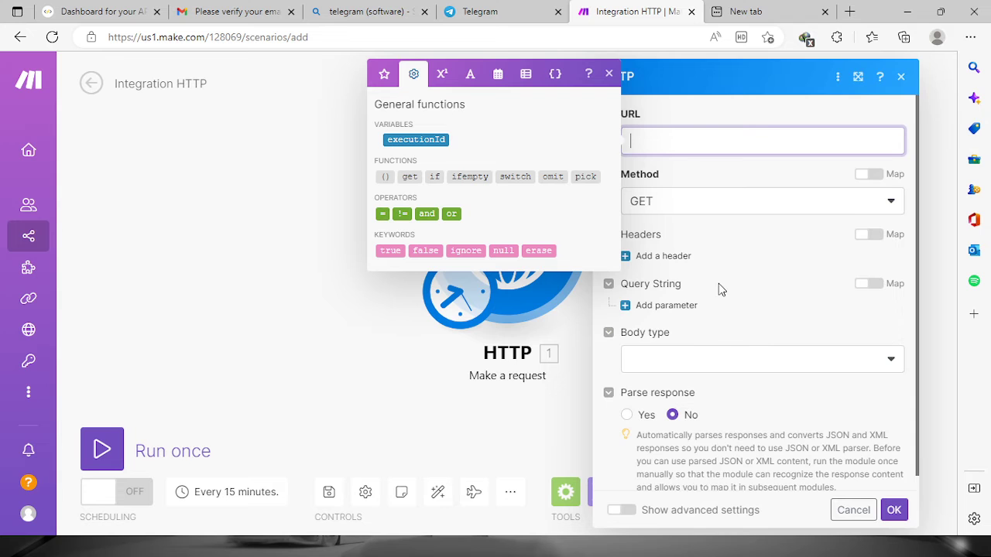
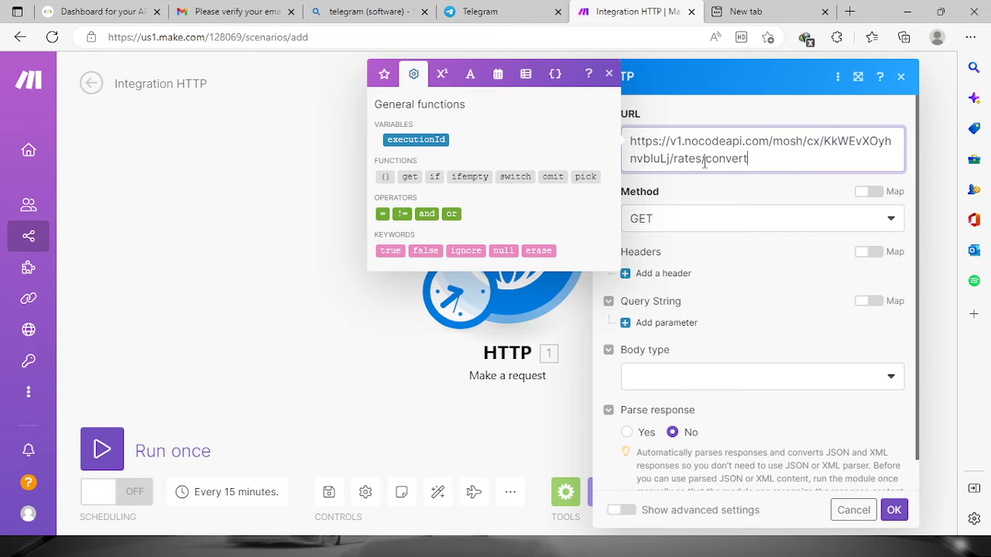
{"action": "mouse_move", "coordinate": [754, 289]}
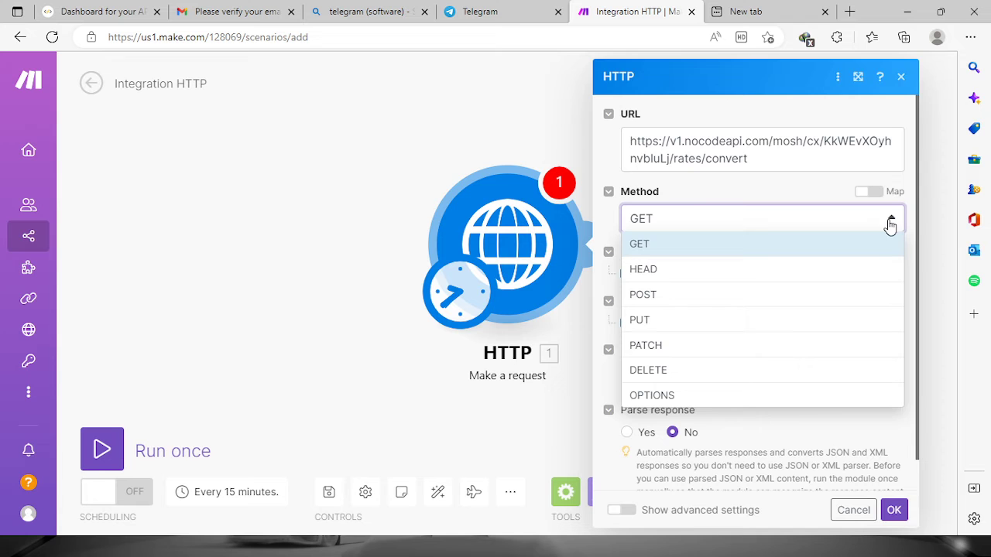
Keep the GET method and add query parameters amount and from=usd.
{"action": "left_click", "coordinate": [639, 243]}
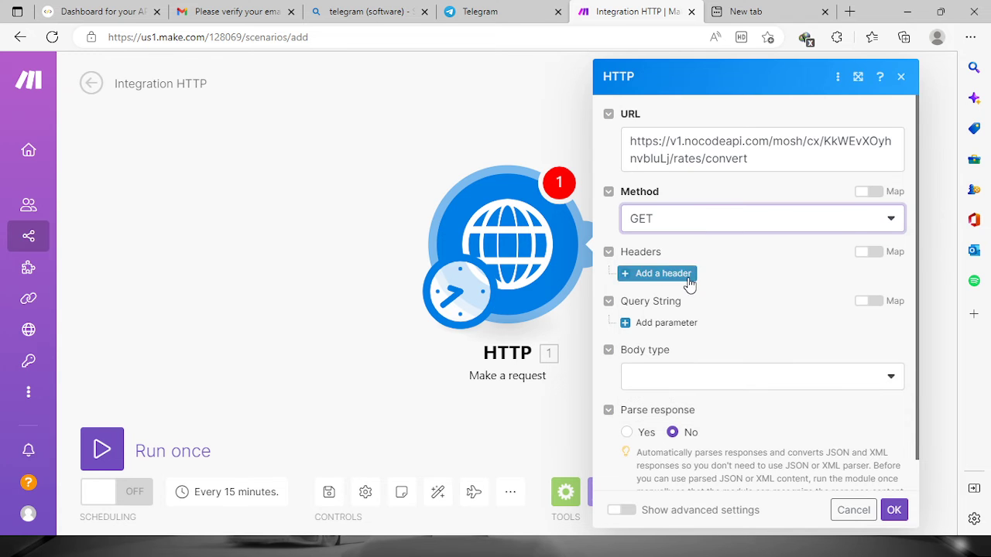
{"action": "left_click", "coordinate": [662, 273]}
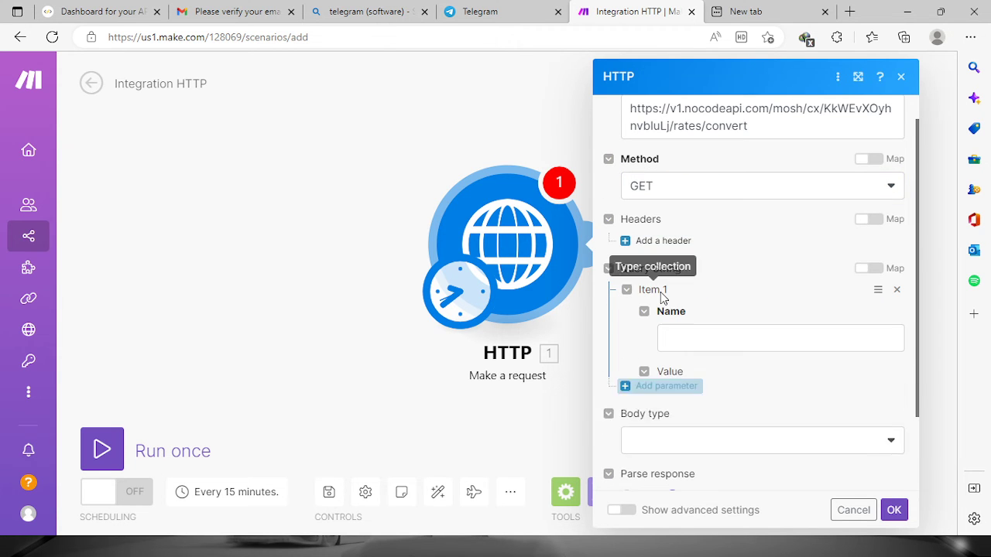
{"action": "left_click", "coordinate": [779, 339]}
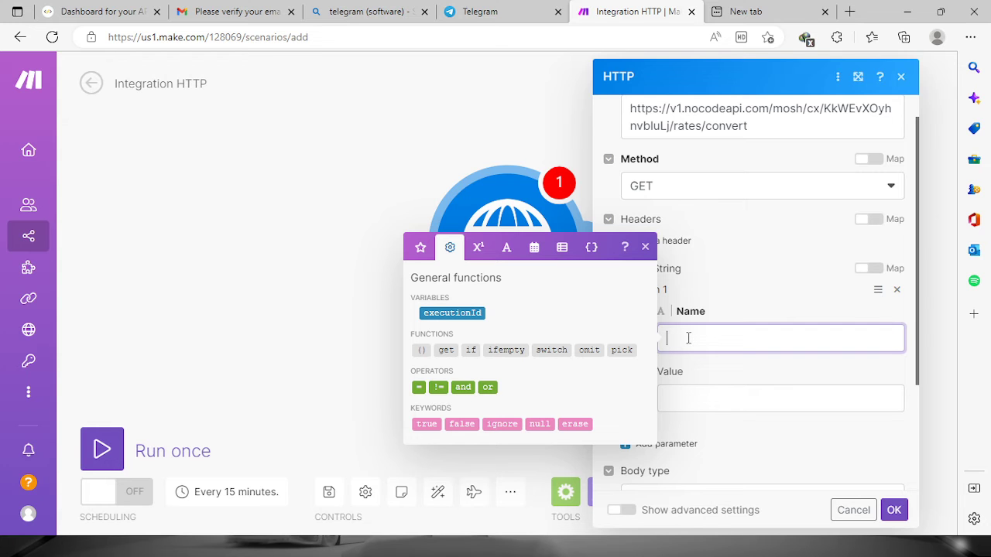
{"action": "type", "text": "amount"}
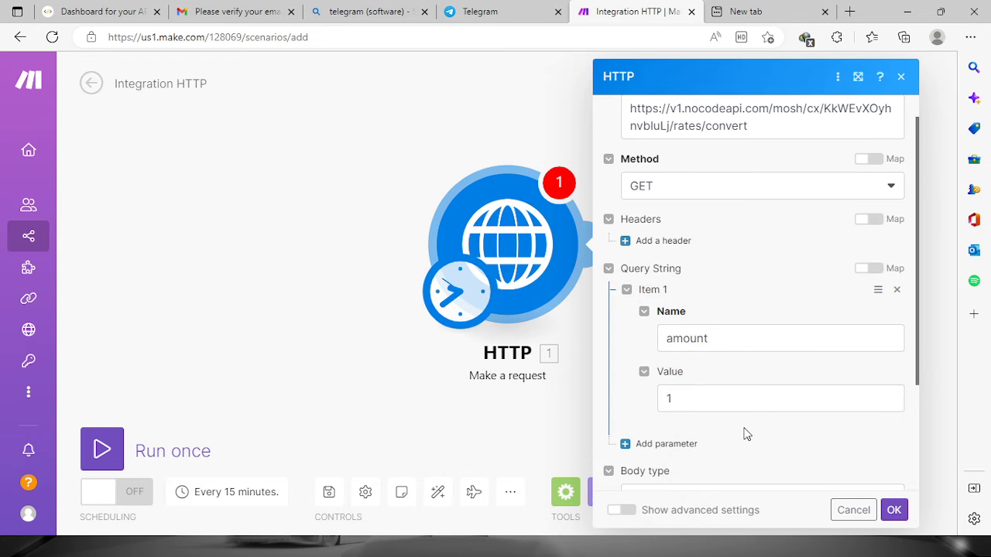
{"action": "left_click", "coordinate": [665, 444]}
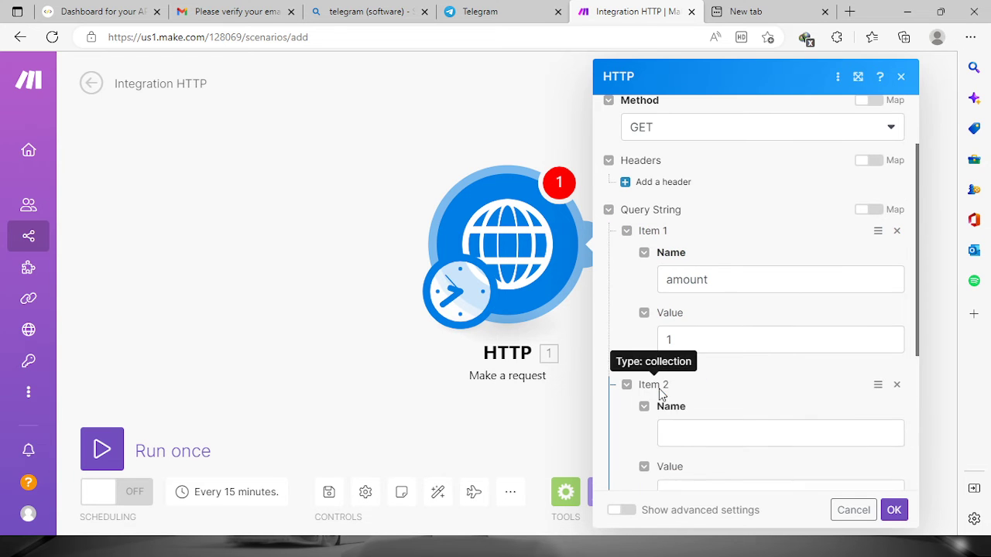
{"action": "left_click", "coordinate": [779, 433]}
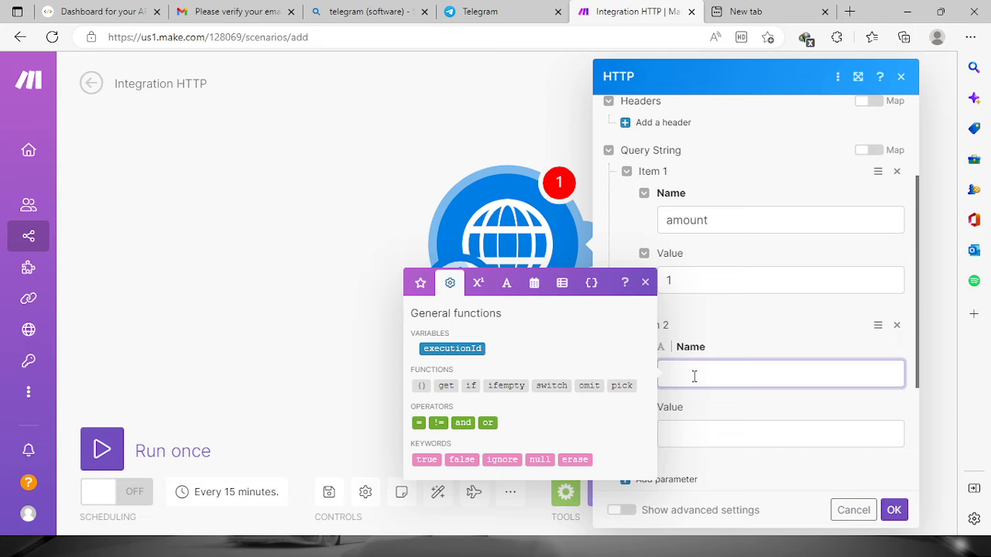
{"action": "type", "text": "from"}
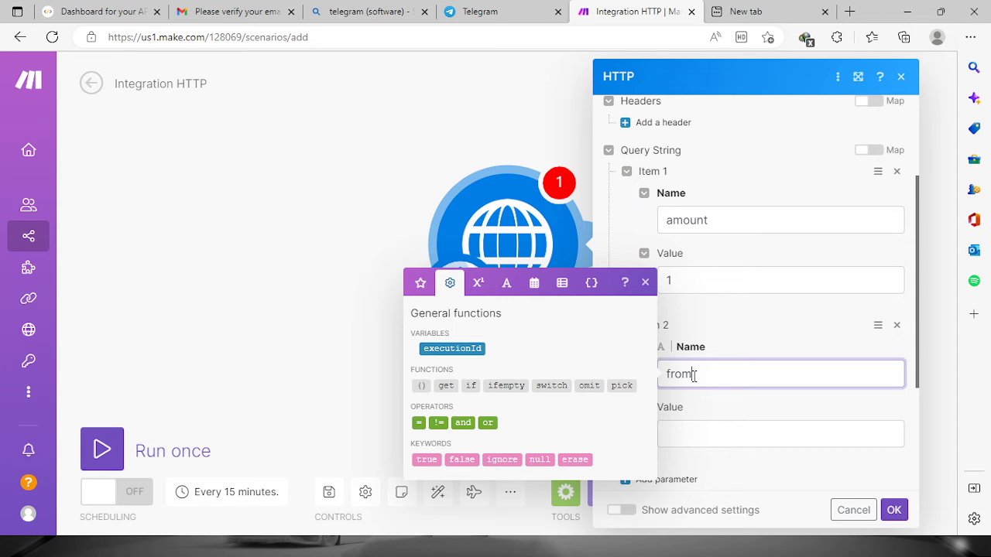
{"action": "left_click", "coordinate": [780, 434]}
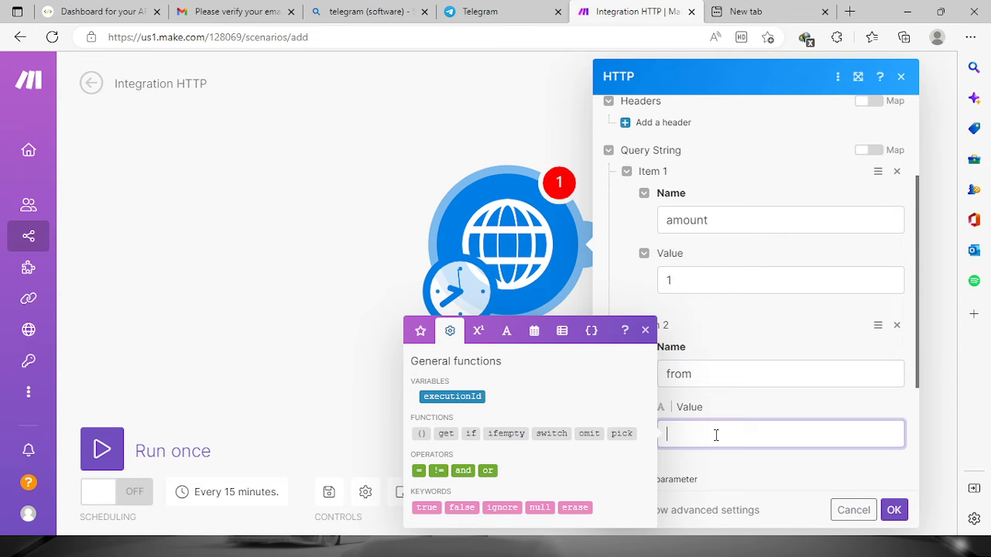
{"action": "type", "text": "usd"}
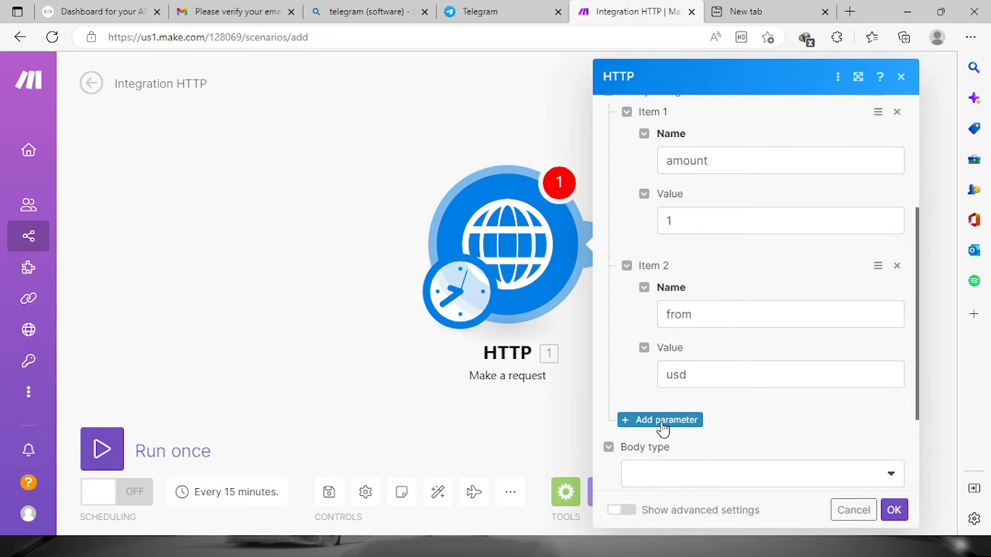
Add the query parameter to=php and save the HTTP module settings.
{"action": "left_click", "coordinate": [659, 420]}
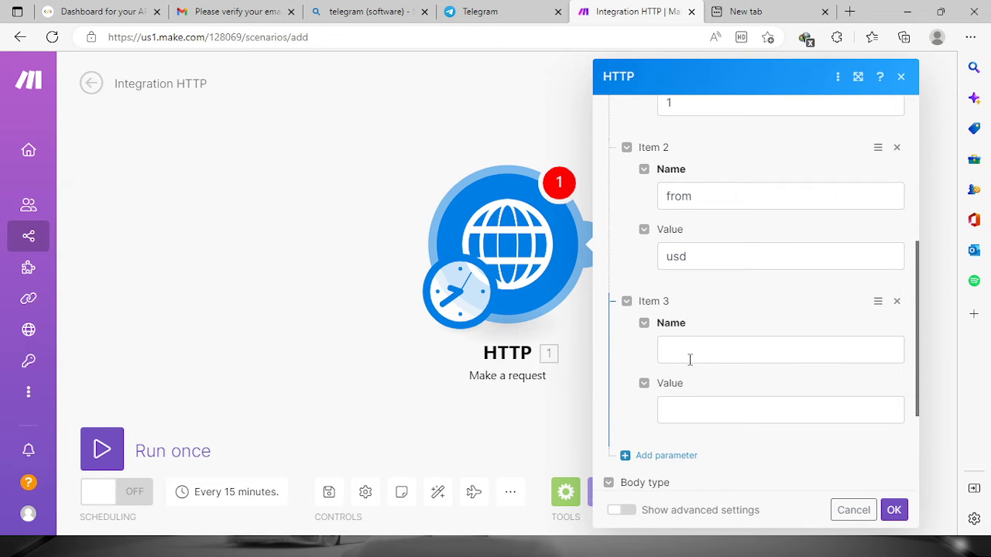
{"action": "left_click", "coordinate": [780, 349]}
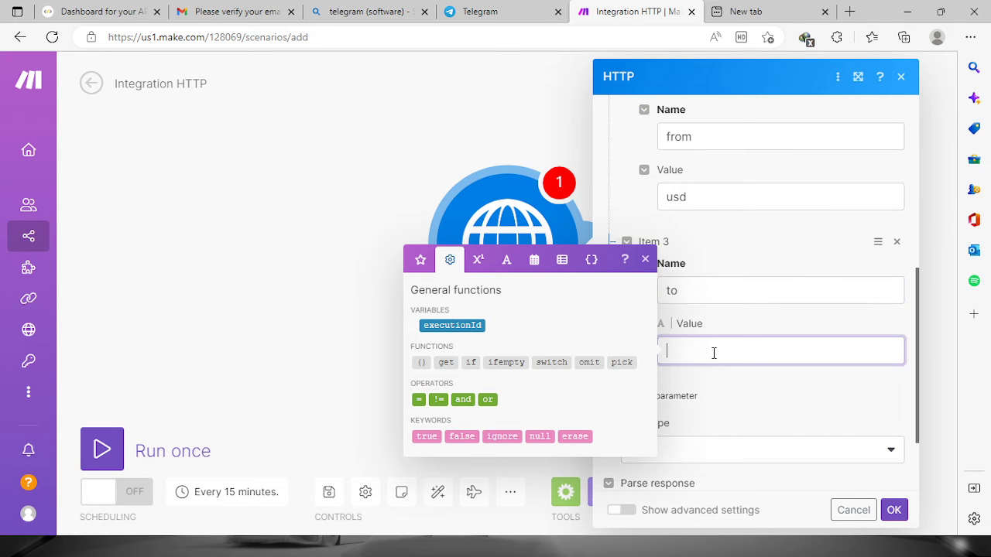
{"action": "type", "text": "php"}
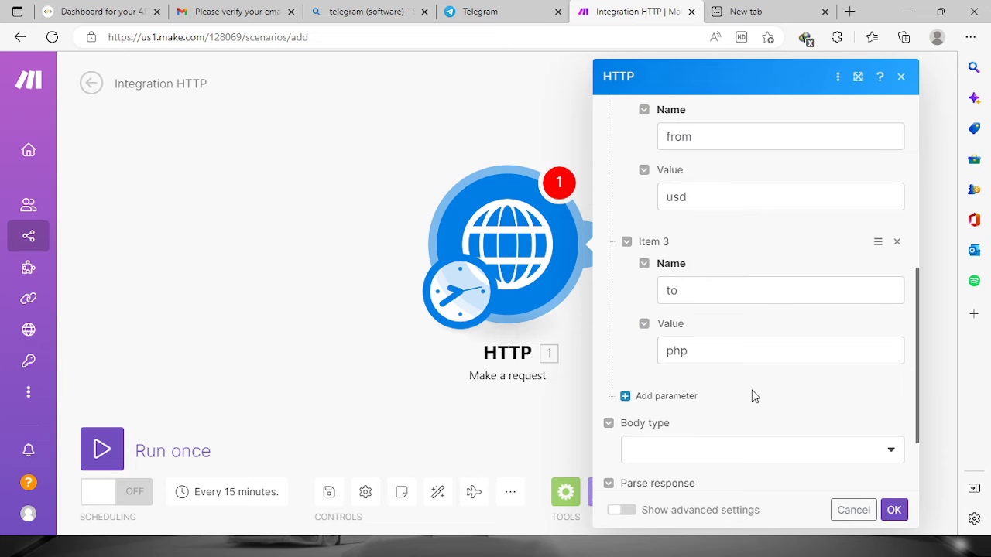
{"action": "scroll", "scroll_direction": "up", "scroll_amount": 3}
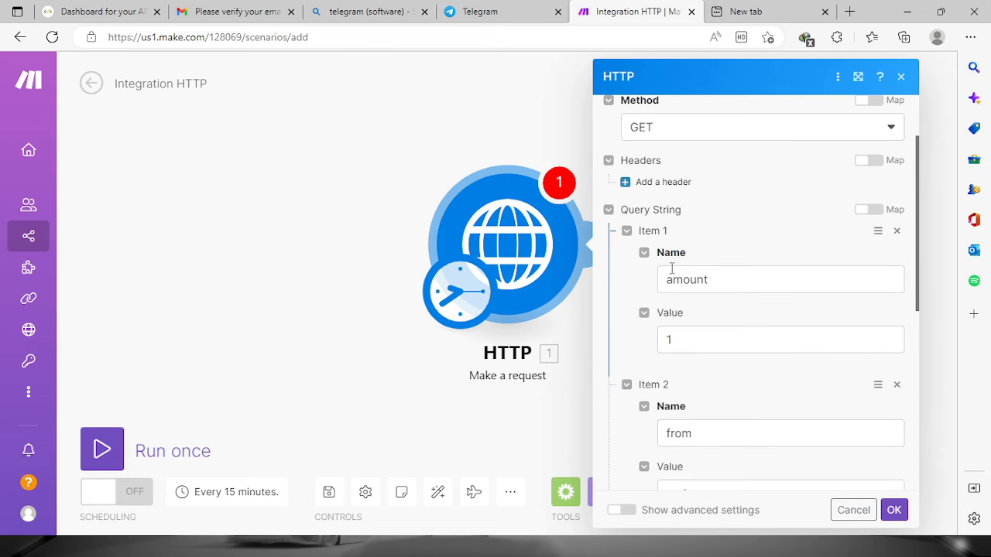
{"action": "scroll", "scroll_direction": "down", "scroll_amount": 3}
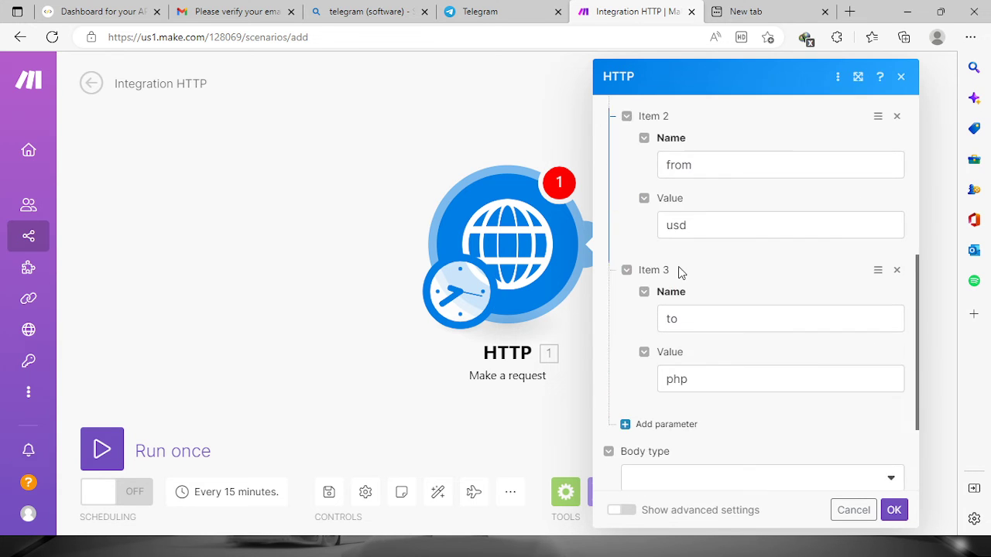
{"action": "scroll", "scroll_direction": "down", "scroll_amount": 3}
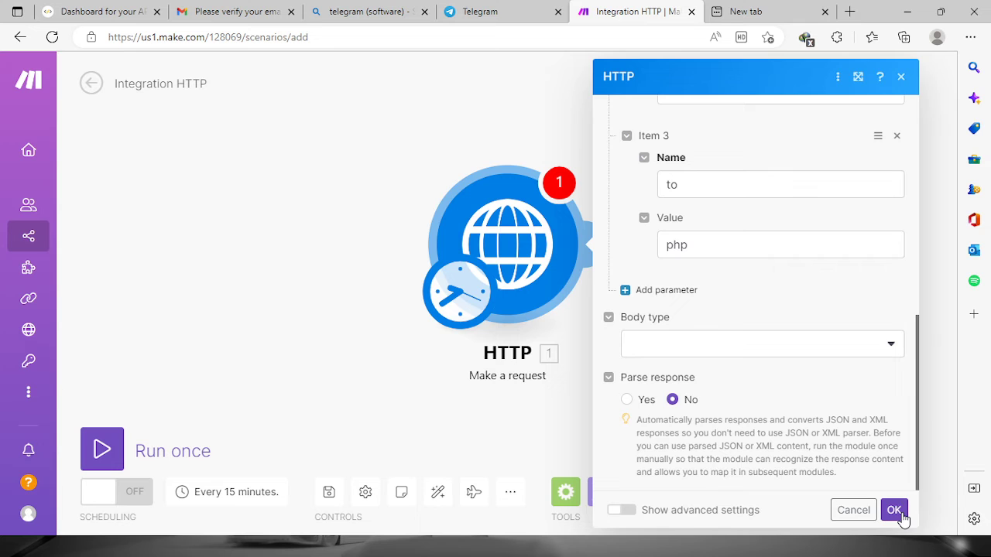
{"action": "left_click", "coordinate": [893, 510]}
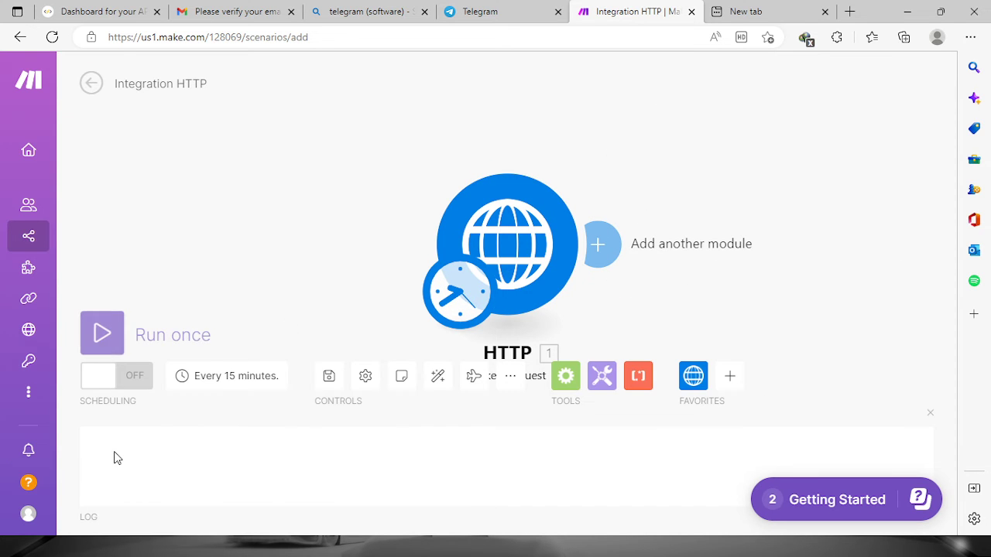
Run the scenario once, then add a new module after the HTTP request.
{"action": "left_click", "coordinate": [102, 333]}
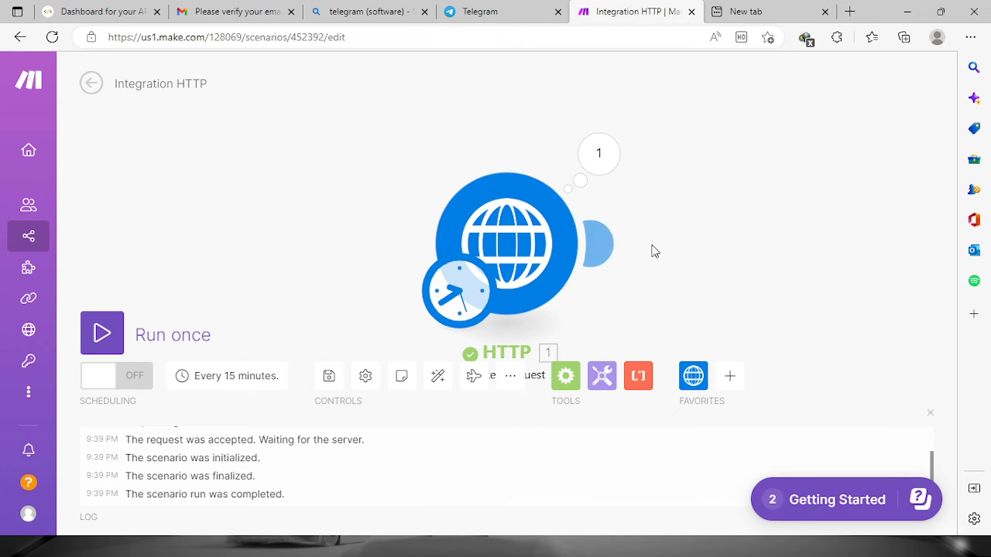
{"action": "mouse_move", "coordinate": [637, 301]}
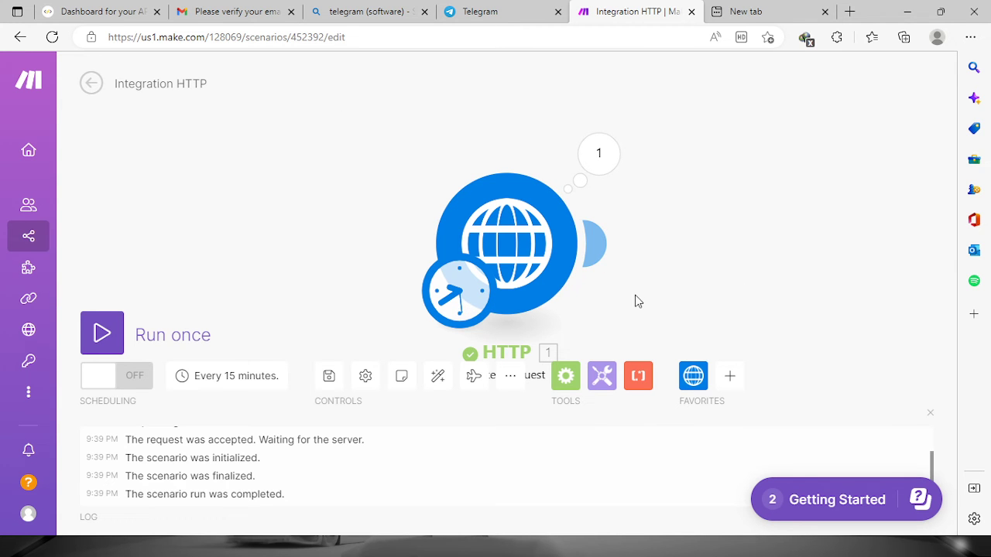
{"action": "mouse_move", "coordinate": [604, 263]}
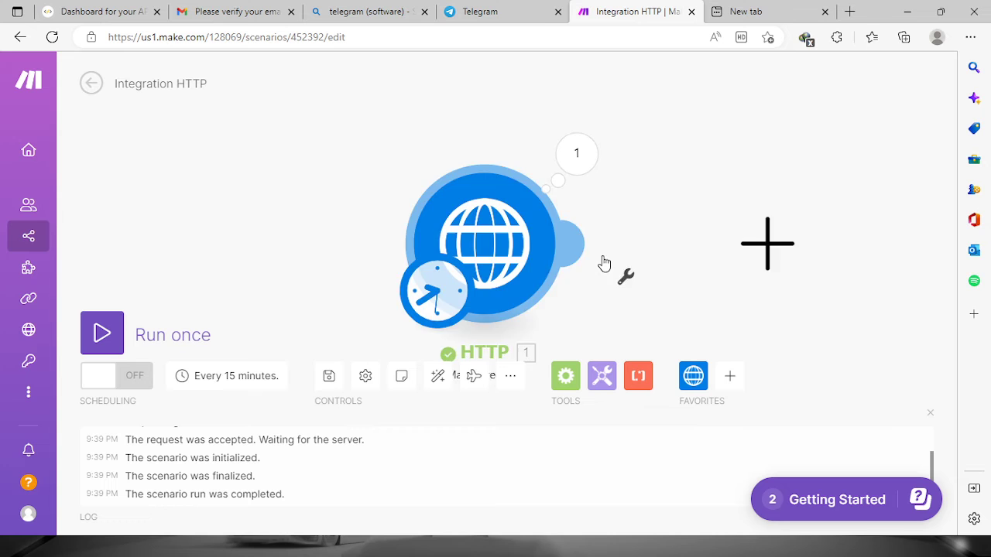
{"action": "left_click", "coordinate": [768, 244]}
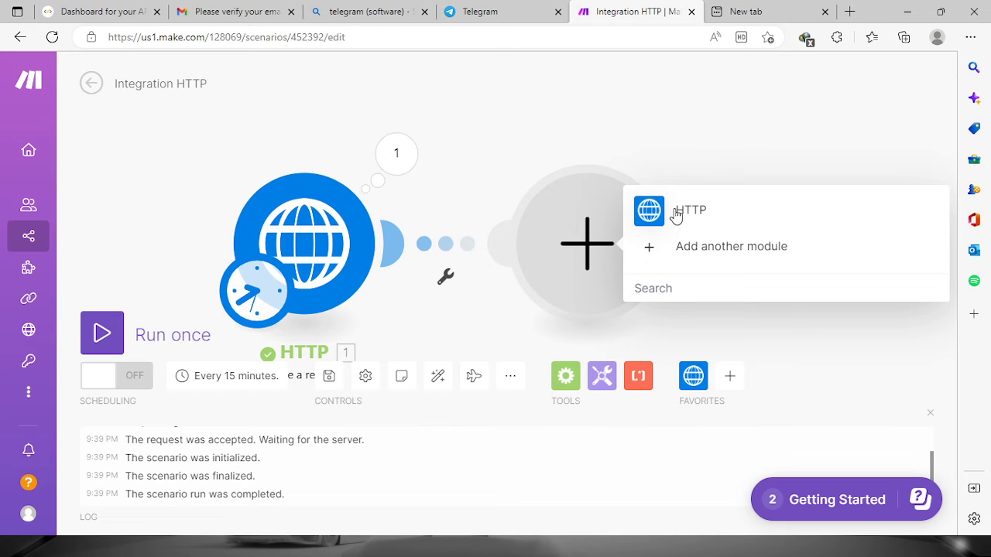
Choose HTTP with the 'Make a request' action for the second module.
{"action": "left_click", "coordinate": [689, 211]}
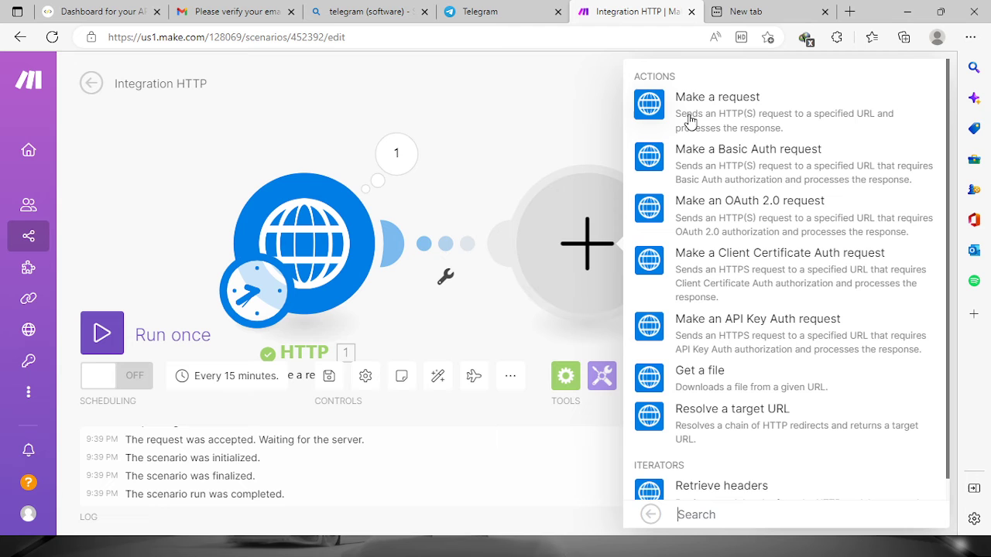
{"action": "left_click", "coordinate": [716, 97]}
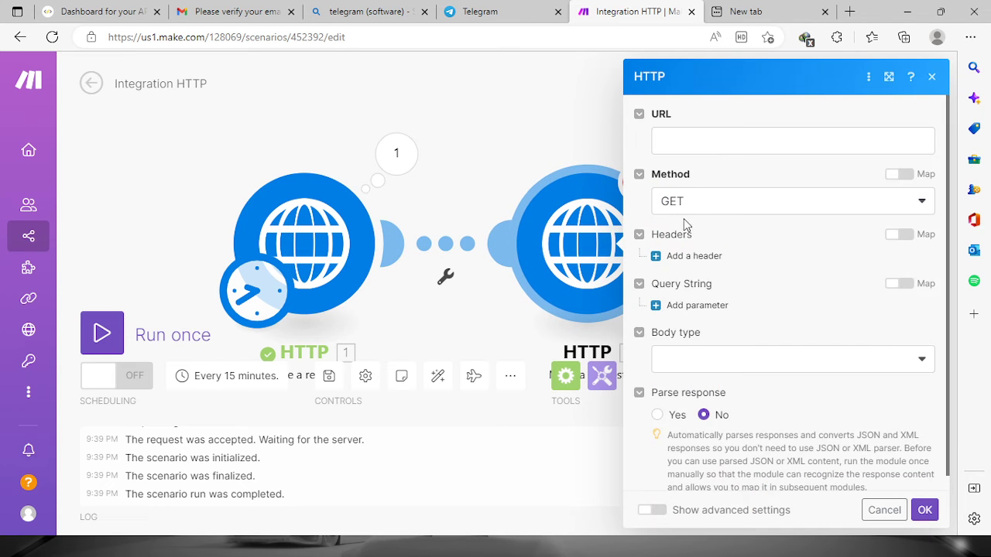
{"action": "left_click", "coordinate": [791, 140]}
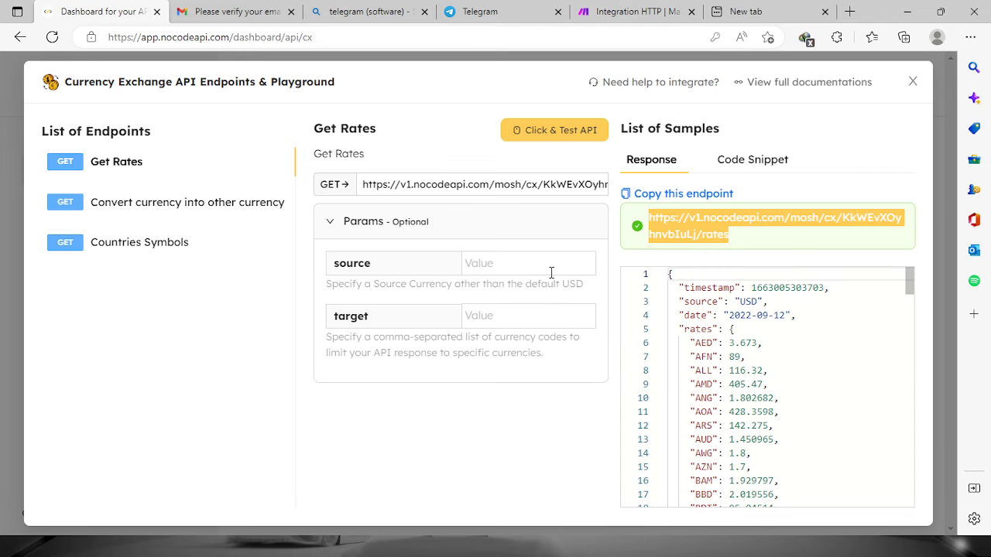
Leave the Currency Exchange playground and pick the Telegram Bot API from the marketplace.
{"action": "left_click", "coordinate": [912, 81]}
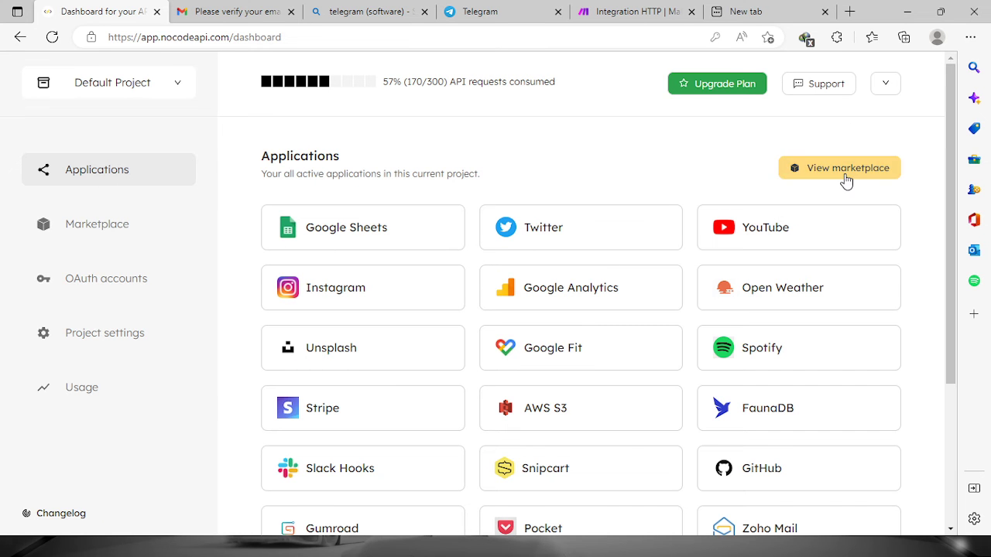
{"action": "left_click", "coordinate": [839, 168]}
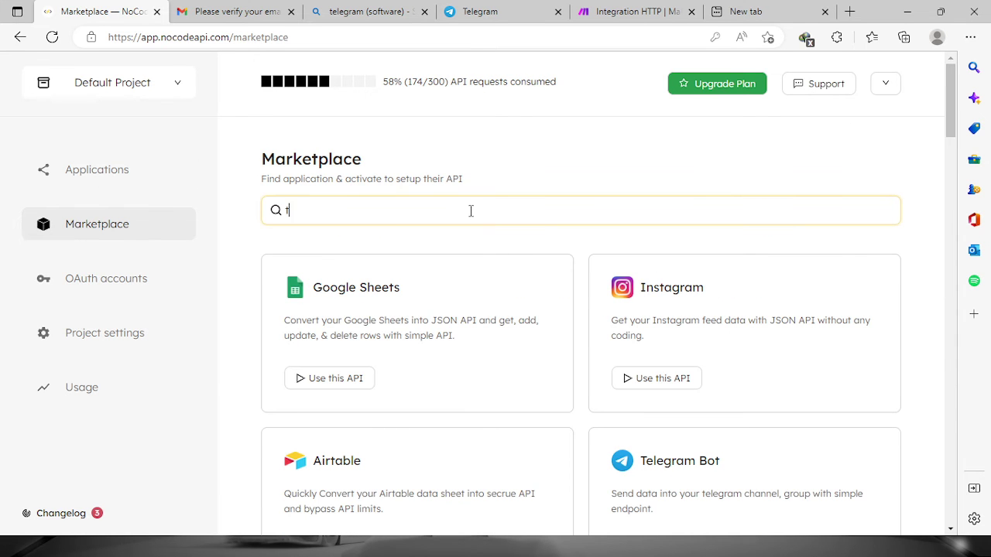
{"action": "type", "text": "ele"}
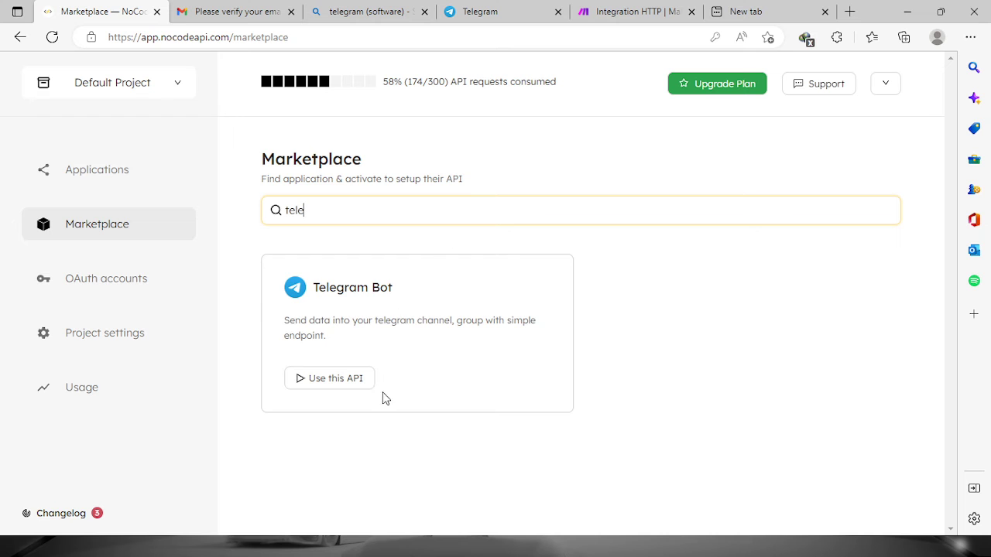
{"action": "left_click", "coordinate": [329, 378]}
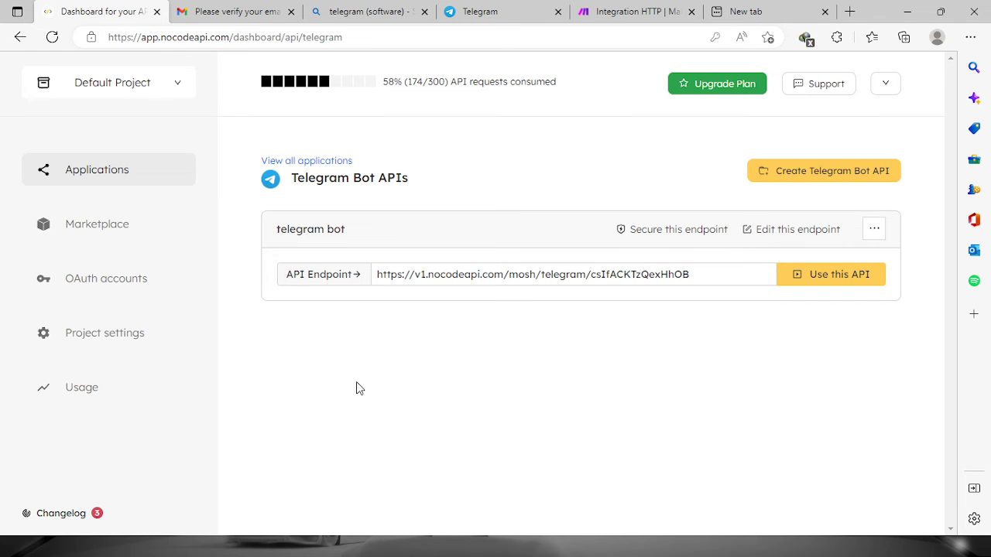
{"action": "mouse_move", "coordinate": [837, 311]}
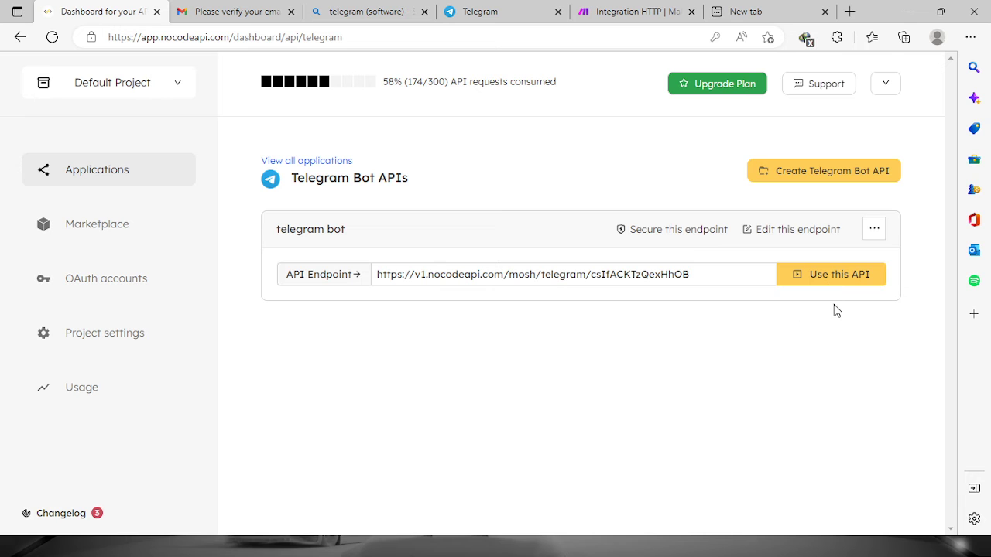
Send test text 'sfdgsdfgsrtgergcv' through the sendText endpoint, confirm it in Telegram, then select its URL.
{"action": "left_click", "coordinate": [830, 274]}
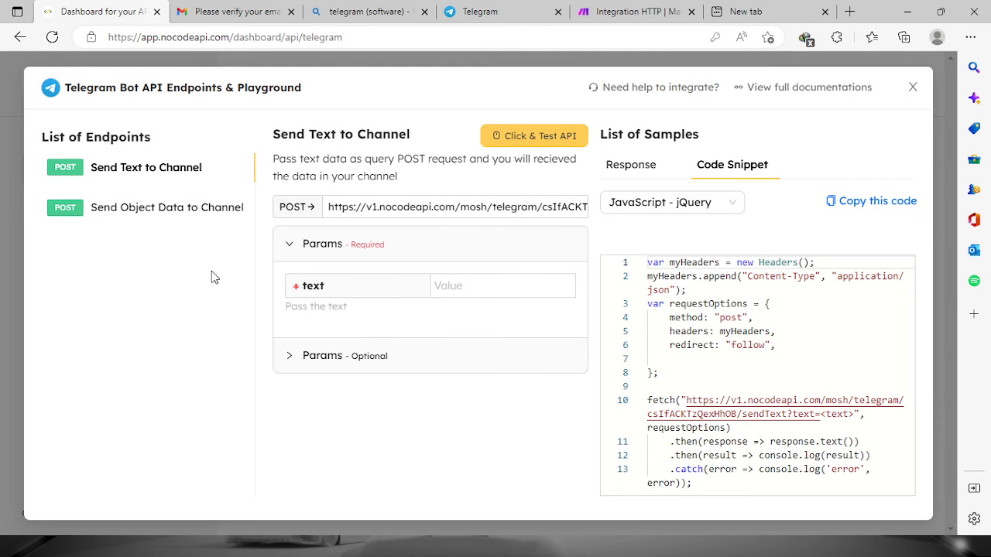
{"action": "mouse_move", "coordinate": [246, 202]}
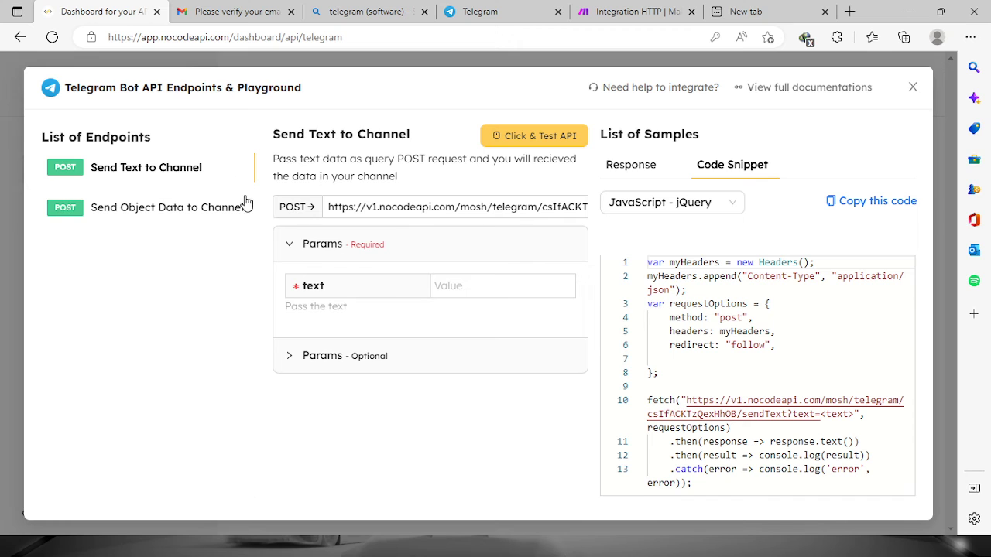
{"action": "left_click", "coordinate": [503, 285]}
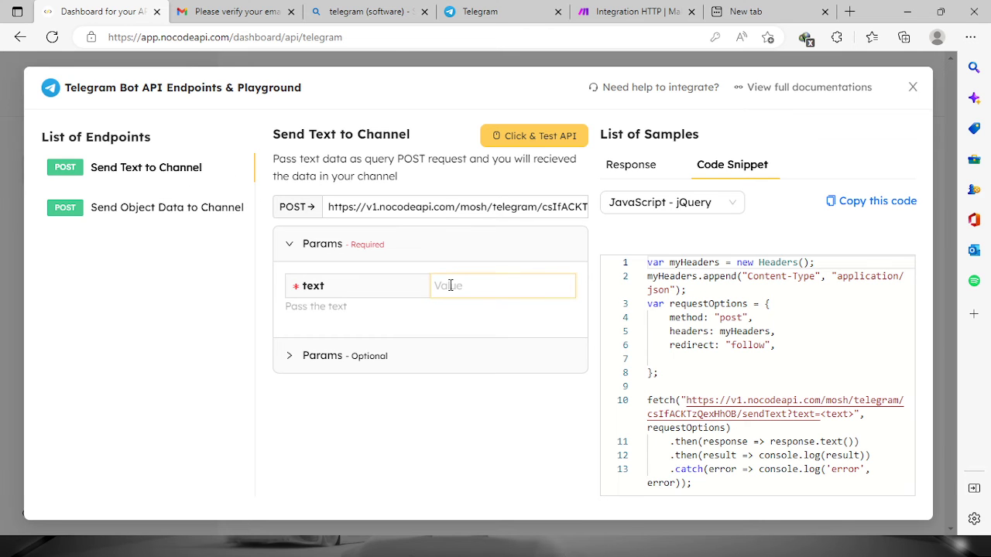
{"action": "type", "text": "sfdgsdfgsrtgergcv"}
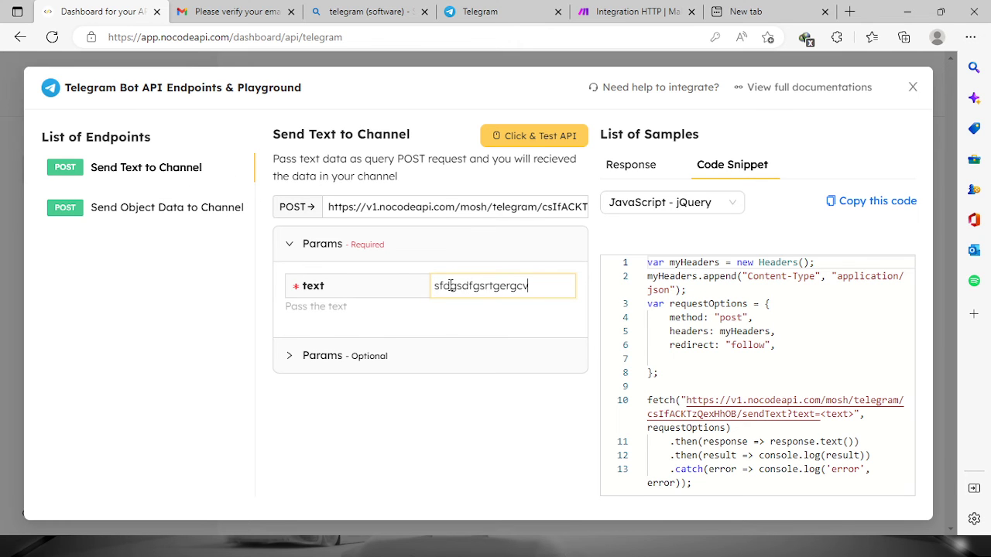
{"action": "left_click", "coordinate": [534, 135]}
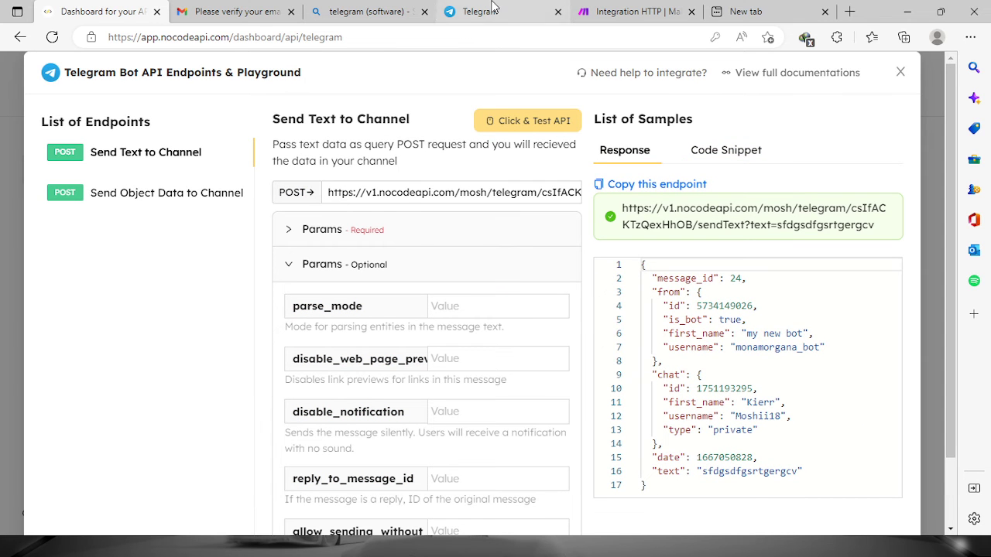
{"action": "left_click", "coordinate": [502, 11]}
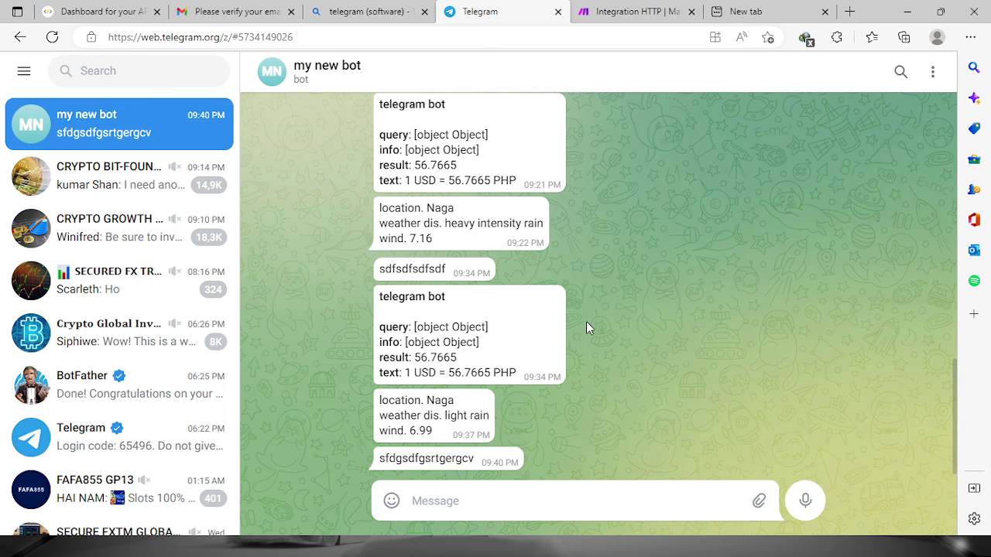
{"action": "mouse_move", "coordinate": [532, 295]}
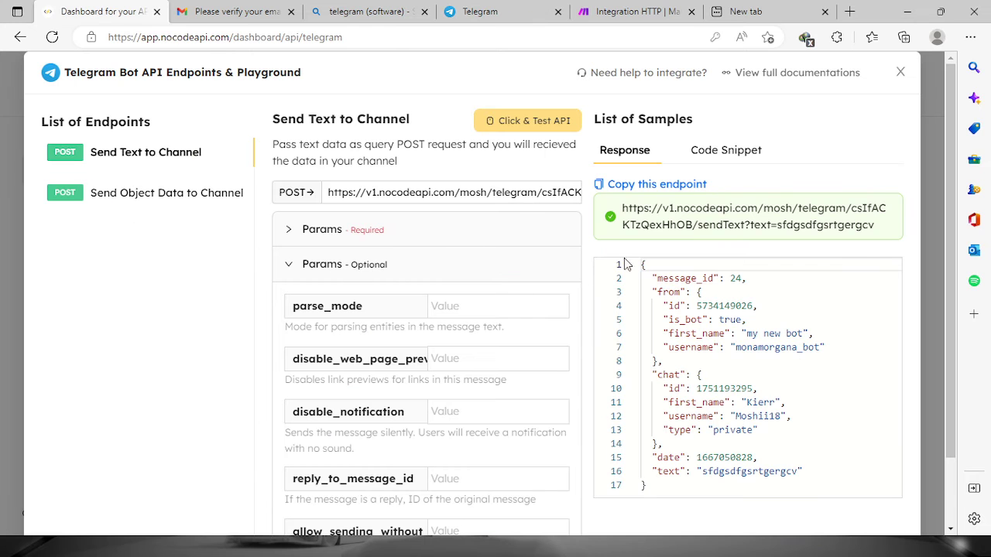
{"action": "double_click", "coordinate": [339, 192]}
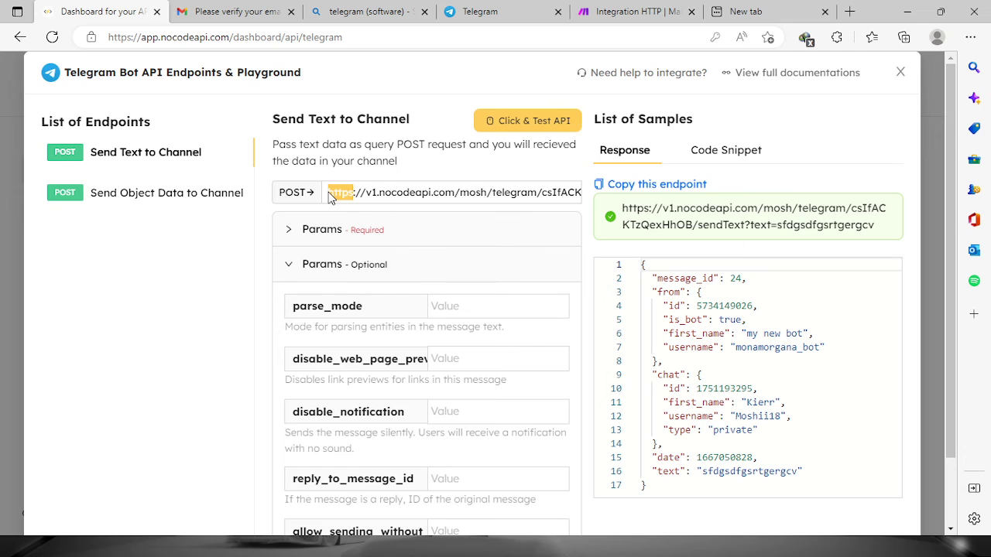
{"action": "triple_click", "coordinate": [452, 192]}
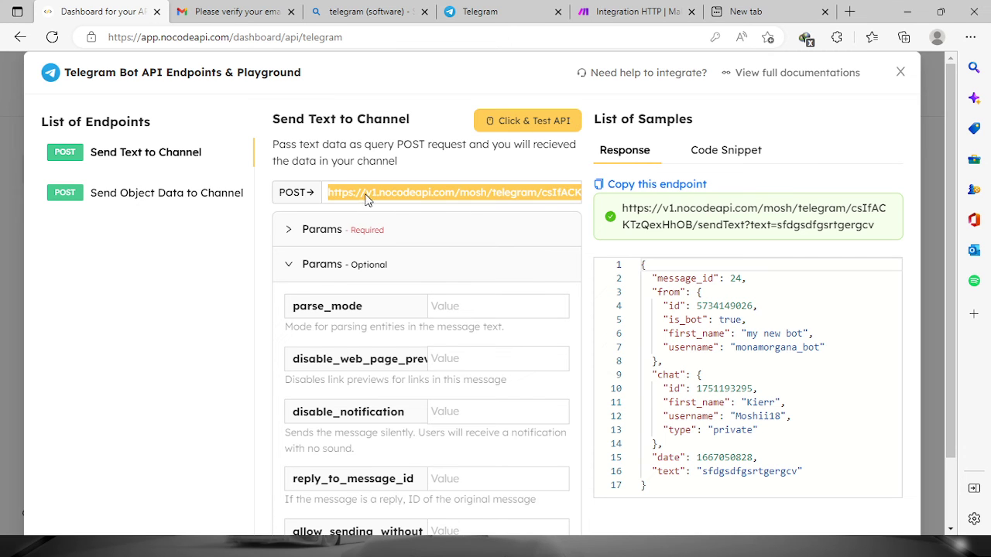
{"action": "mouse_move", "coordinate": [416, 210]}
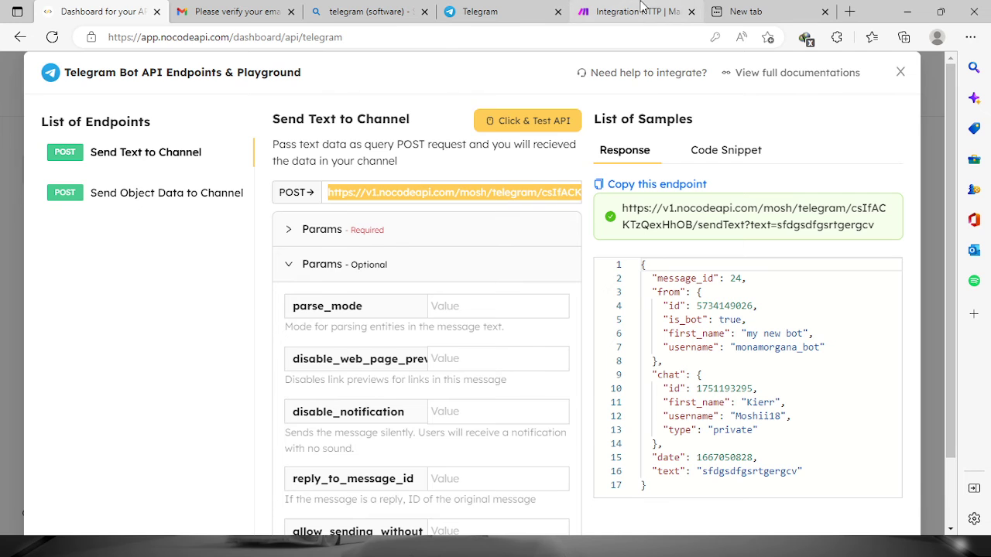
Paste the NoCodeAPI Telegram endpoint URL into the second HTTP module, set POST, add a parameter.
{"action": "left_click", "coordinate": [627, 11]}
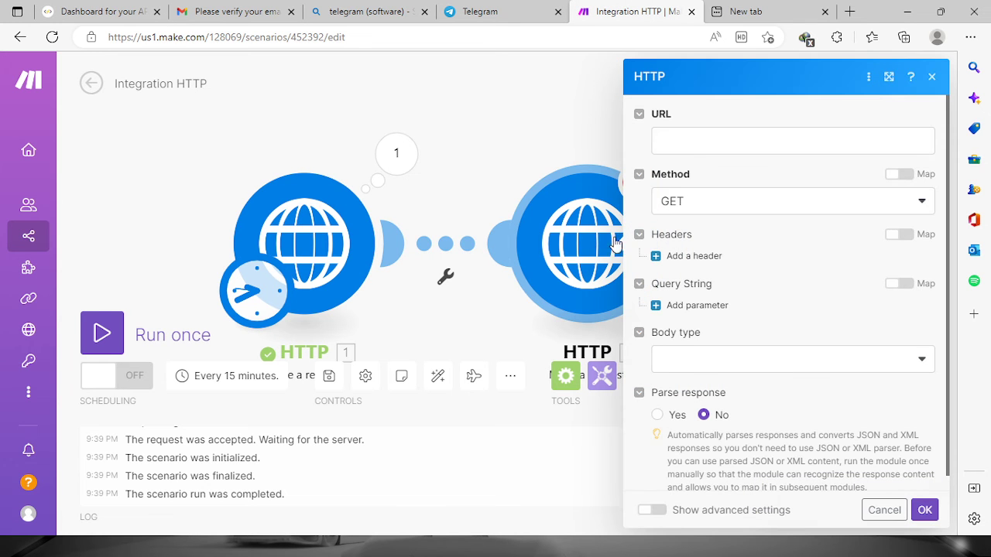
{"action": "left_click", "coordinate": [792, 140]}
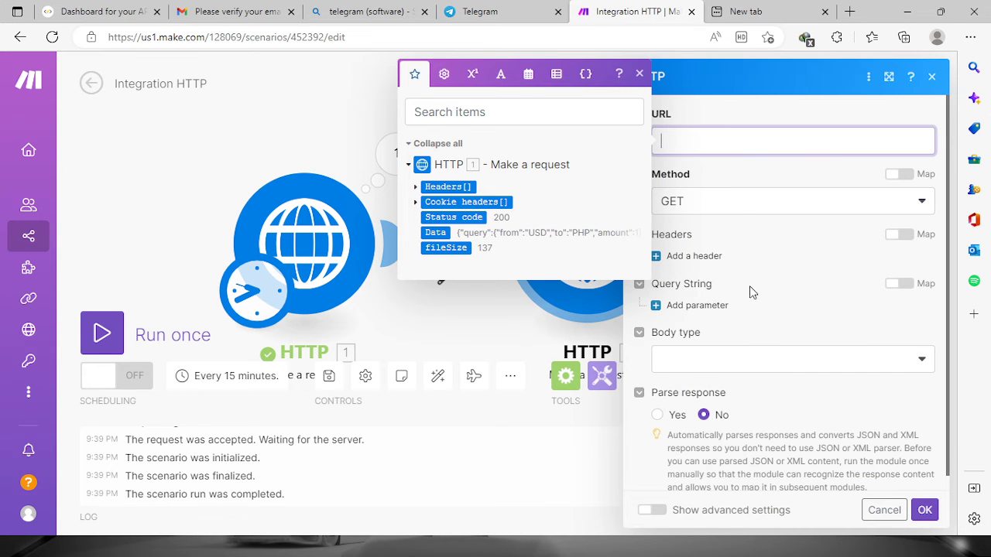
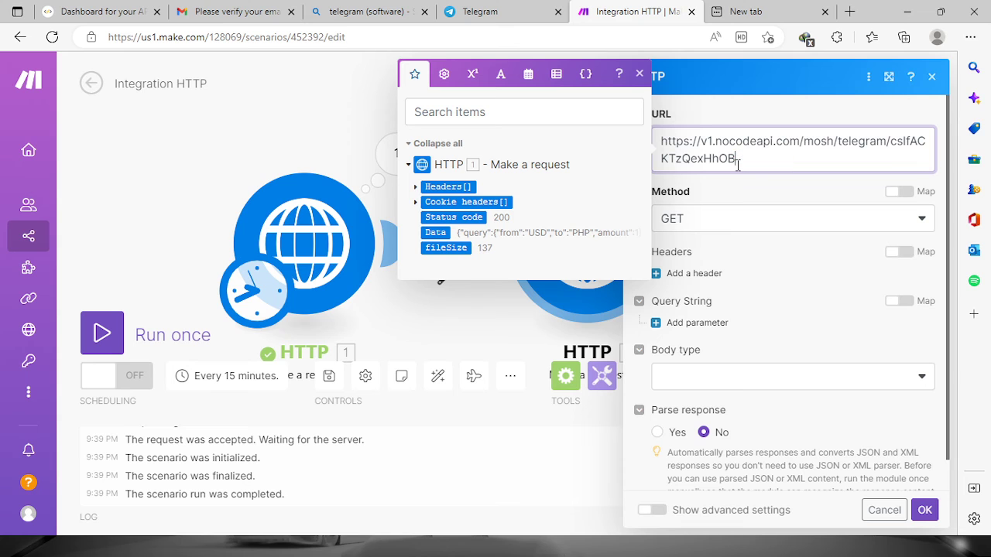
{"action": "mouse_move", "coordinate": [894, 219]}
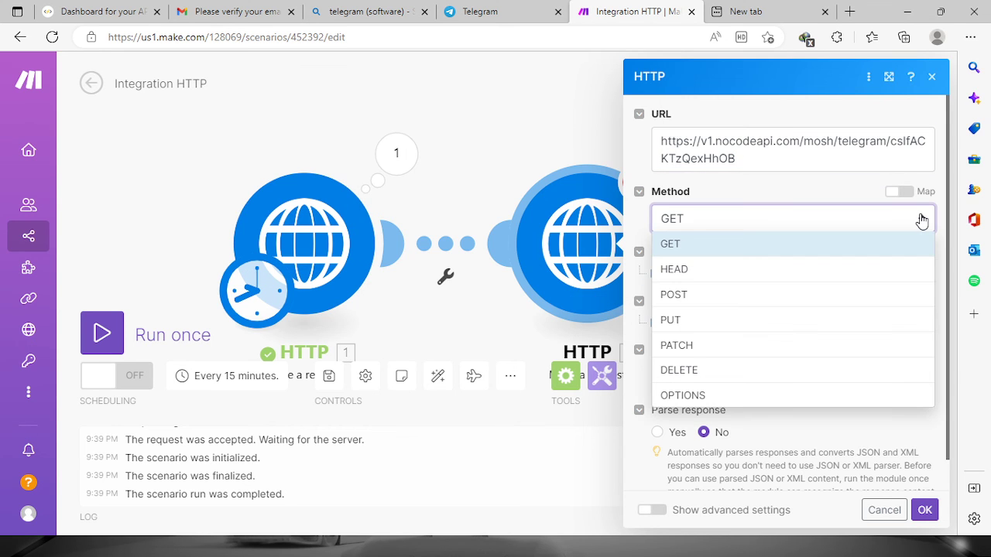
{"action": "left_click", "coordinate": [672, 294]}
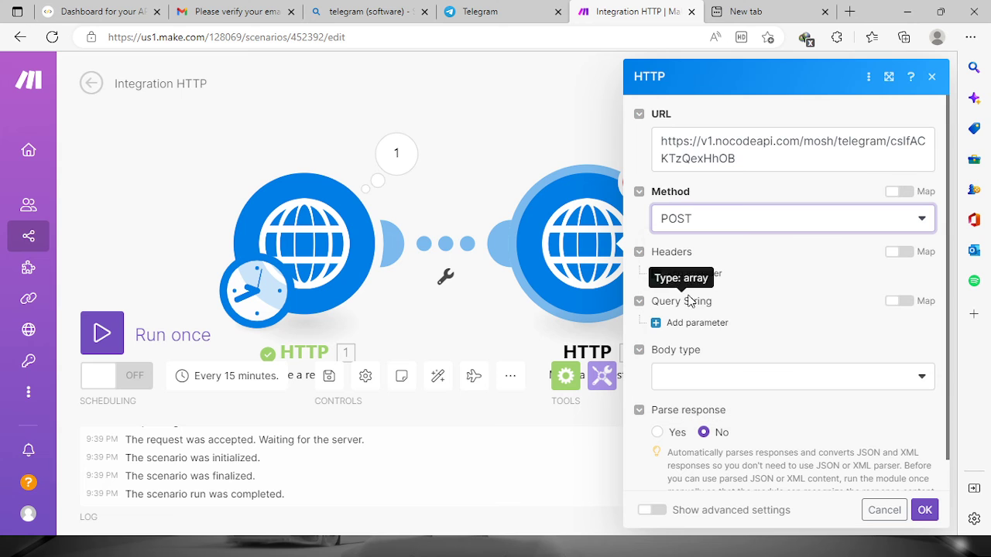
{"action": "mouse_move", "coordinate": [683, 358]}
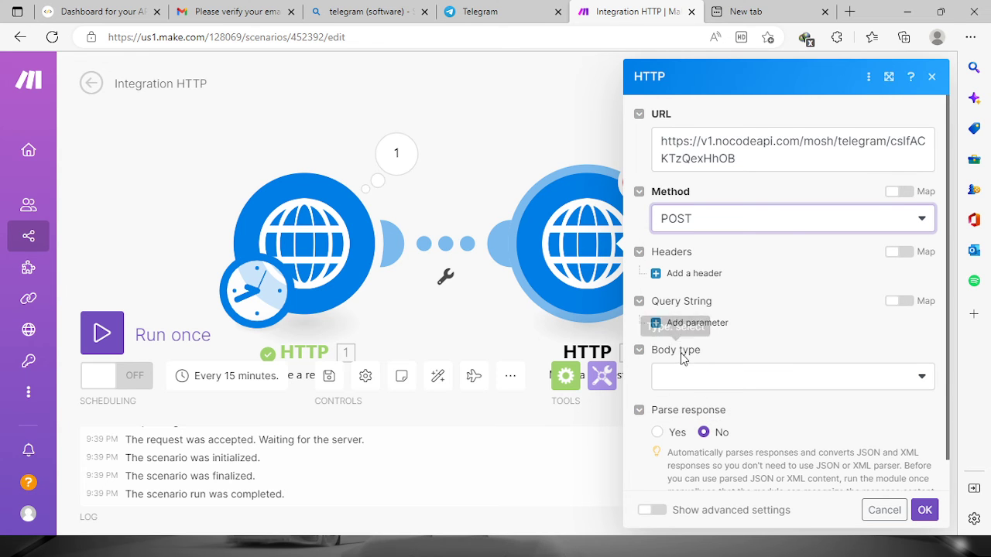
{"action": "mouse_move", "coordinate": [691, 323]}
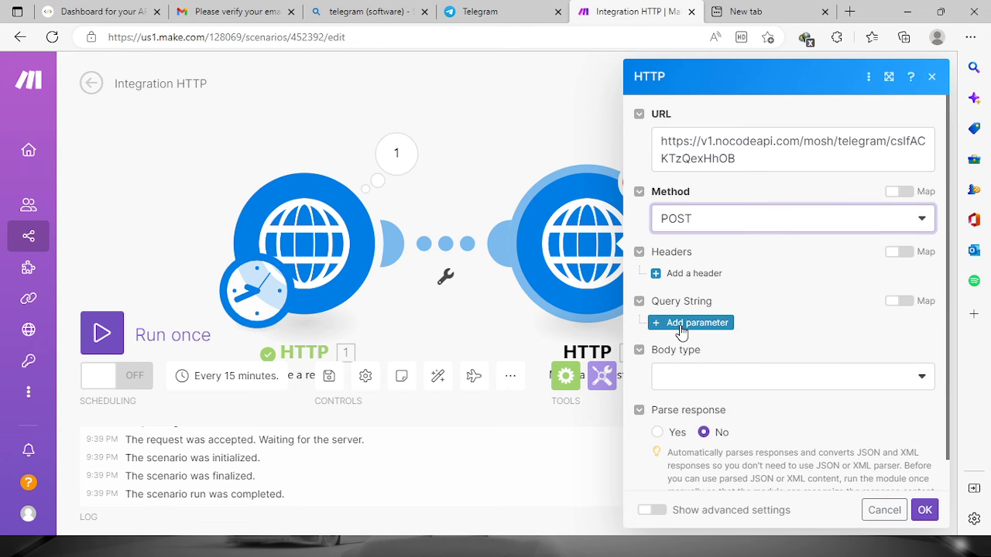
{"action": "left_click", "coordinate": [697, 322]}
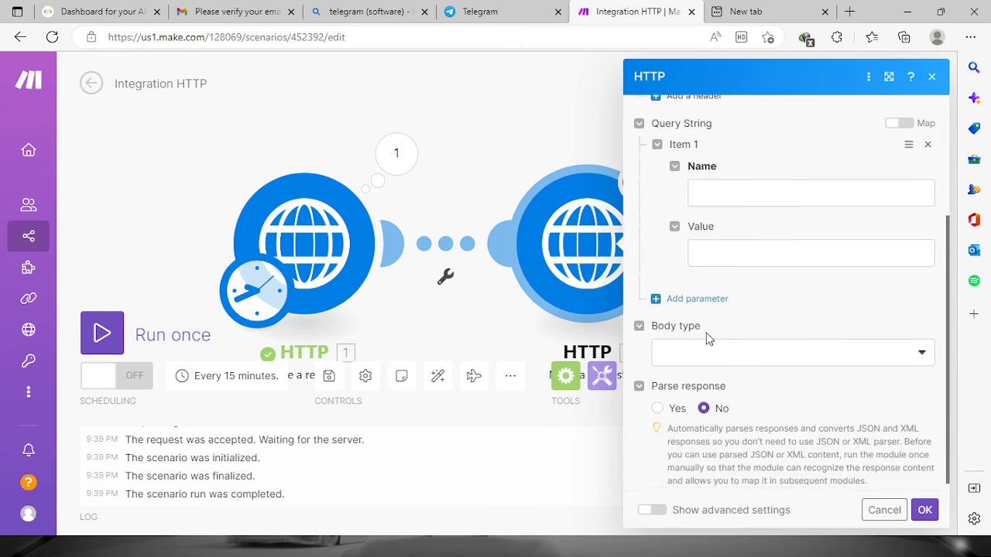
Fill the query-string parameter with name 'bindkeys' and value 'text'.
{"action": "scroll", "scroll_direction": "up", "scroll_amount": 3}
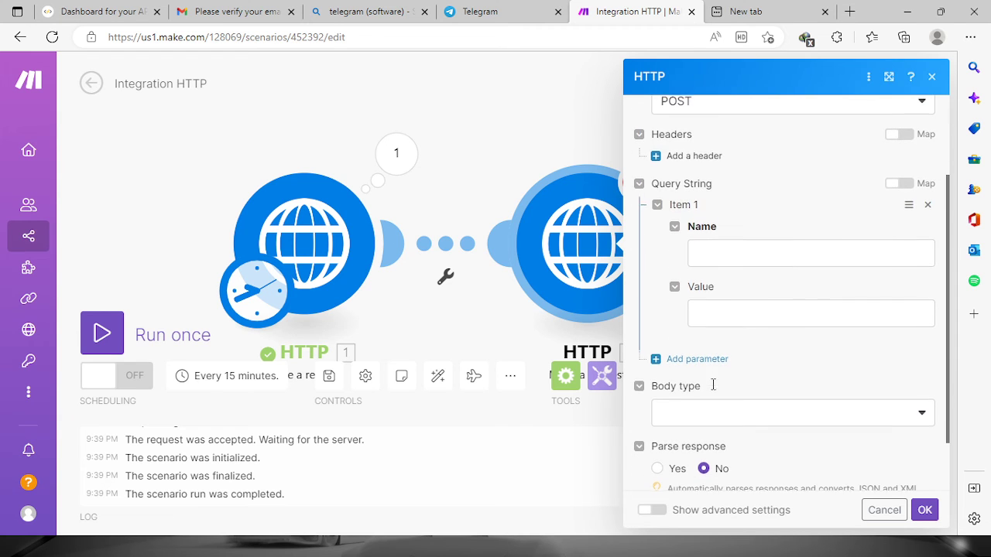
{"action": "scroll", "scroll_direction": "up", "scroll_amount": 3}
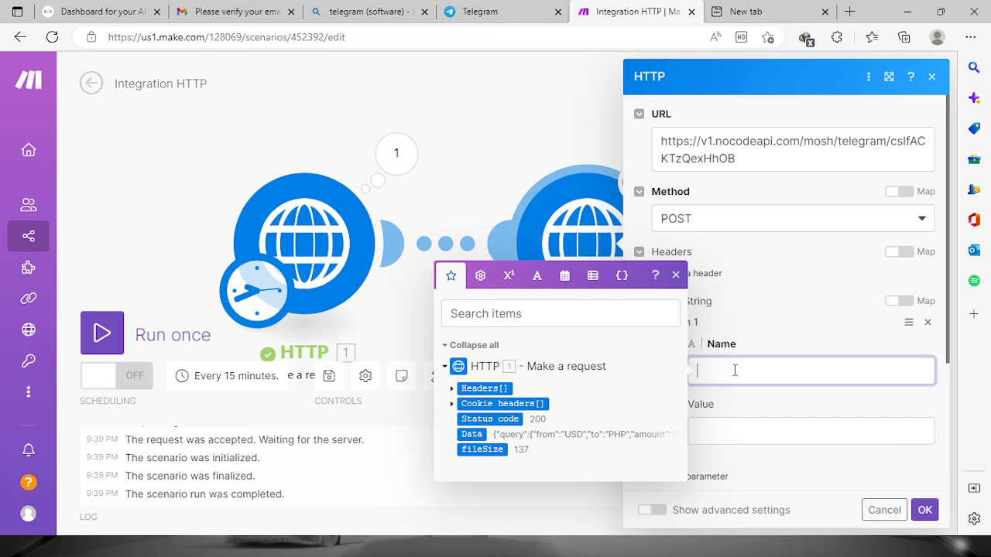
{"action": "type", "text": "bindk"}
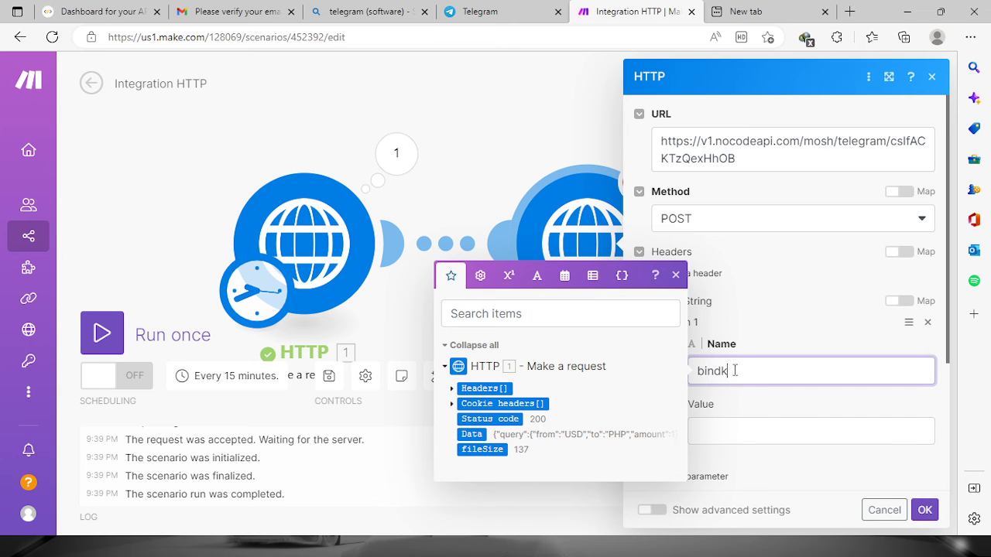
{"action": "type", "text": "eys"}
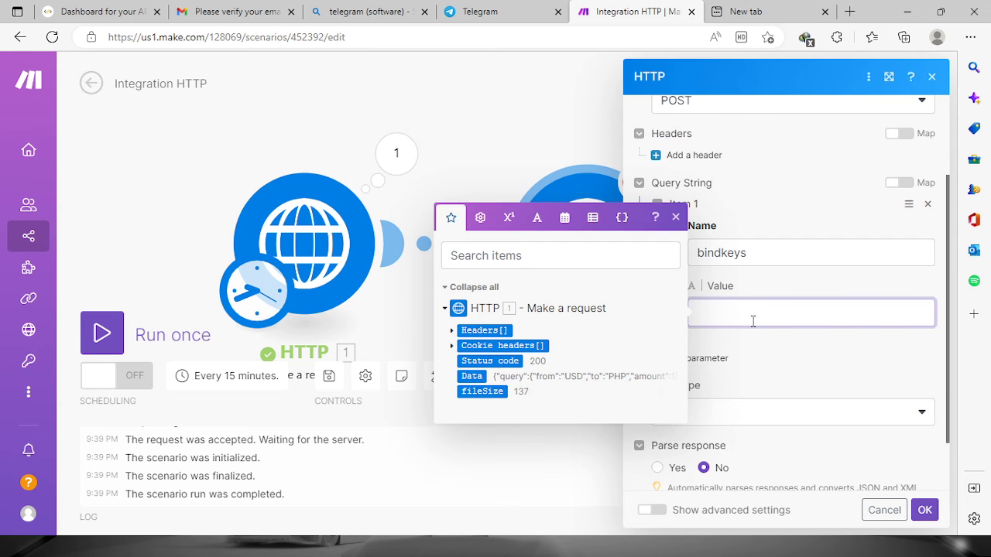
{"action": "type", "text": "text"}
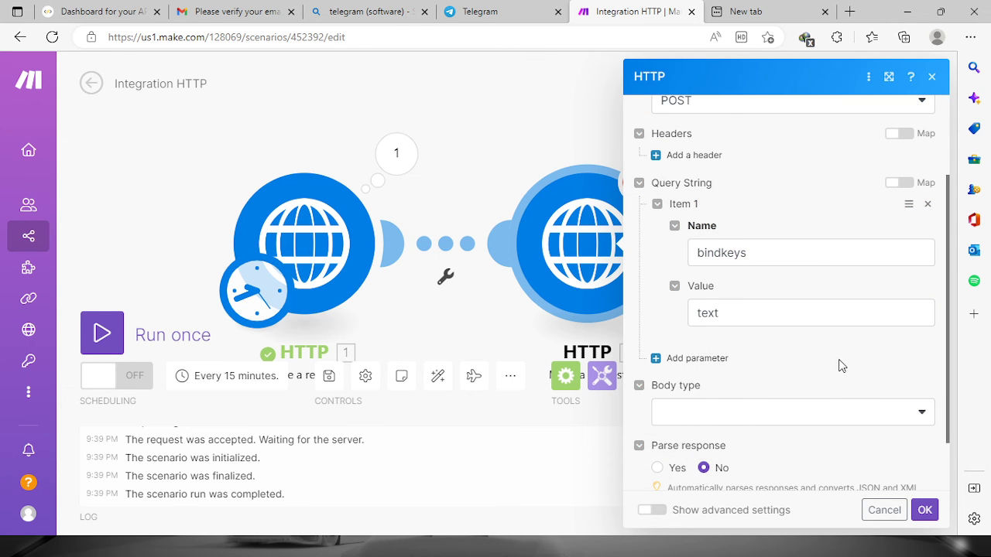
{"action": "mouse_move", "coordinate": [716, 210]}
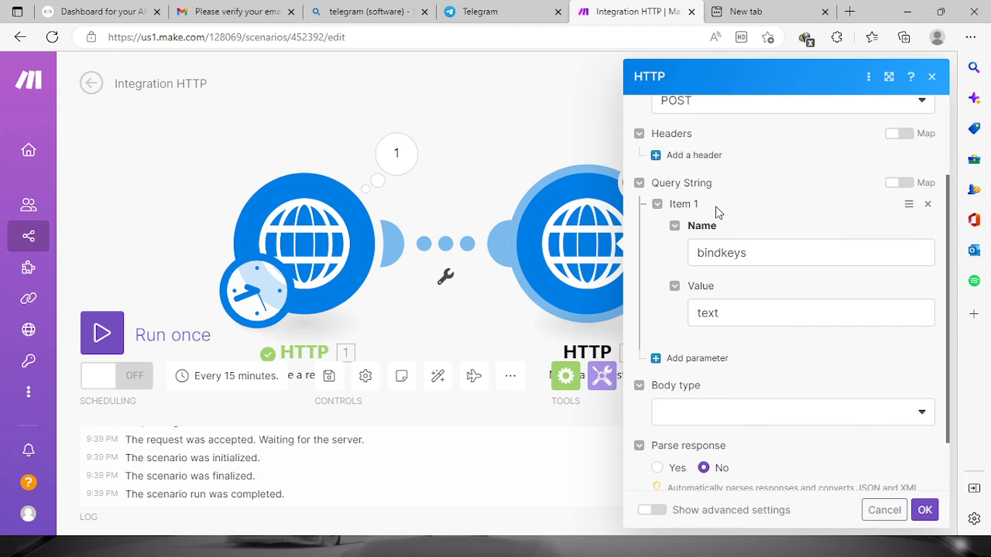
Set a raw JSON body containing the first module's Data, and save the module.
{"action": "scroll", "scroll_direction": "down", "scroll_amount": 3}
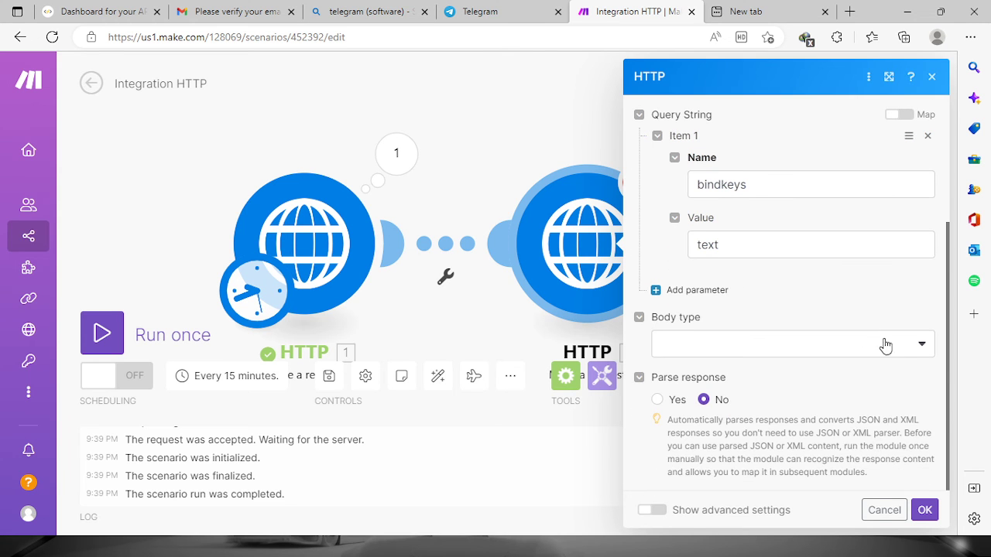
{"action": "left_click", "coordinate": [791, 344]}
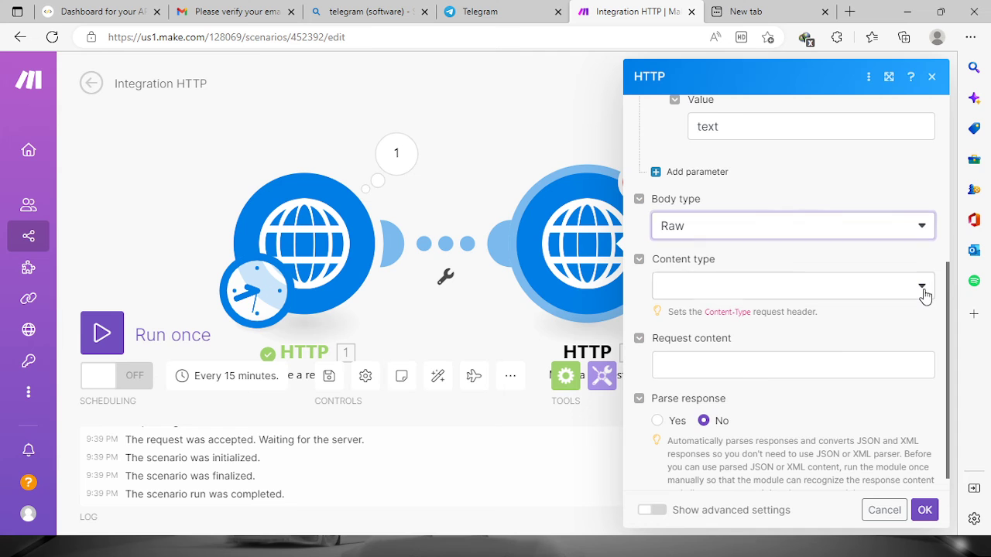
{"action": "left_click", "coordinate": [921, 285]}
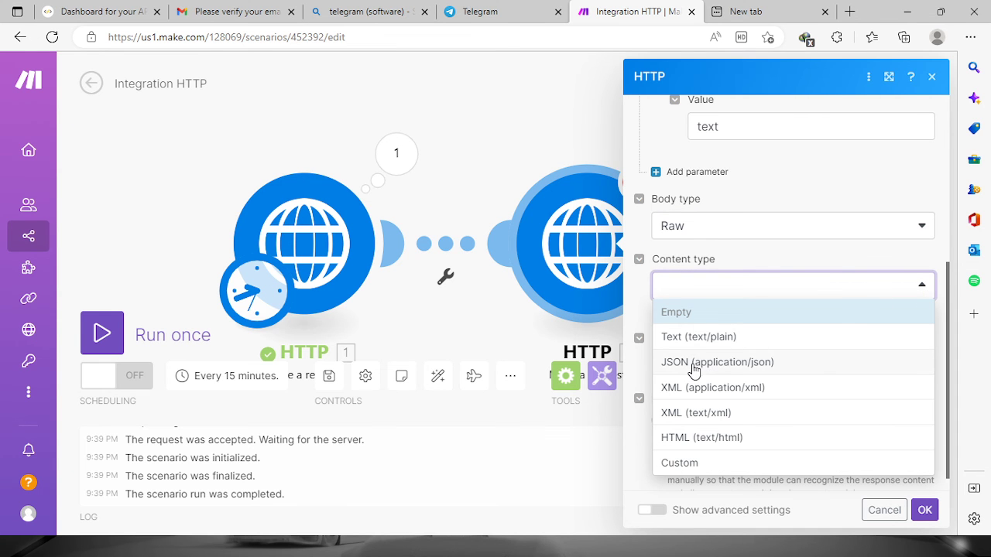
{"action": "left_click", "coordinate": [717, 361]}
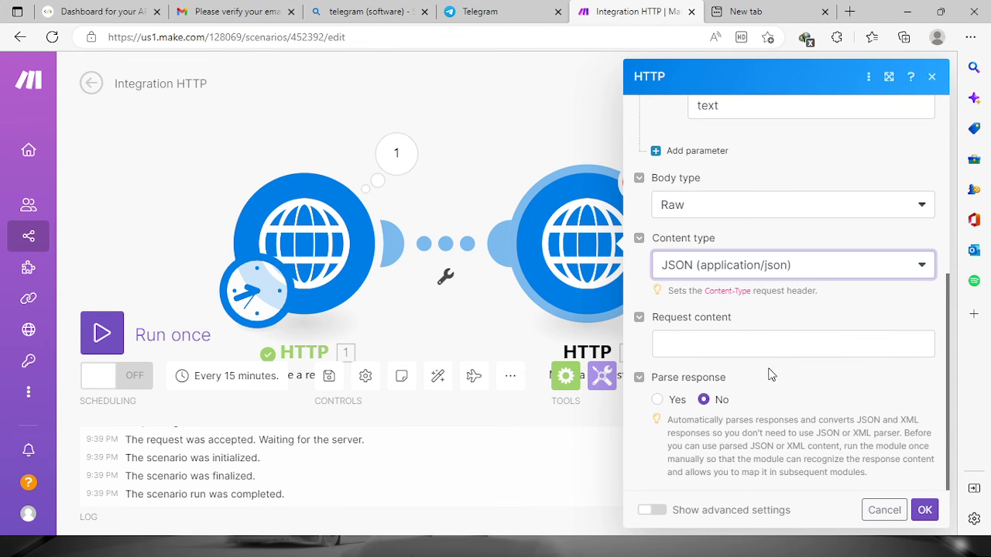
{"action": "left_click", "coordinate": [792, 343]}
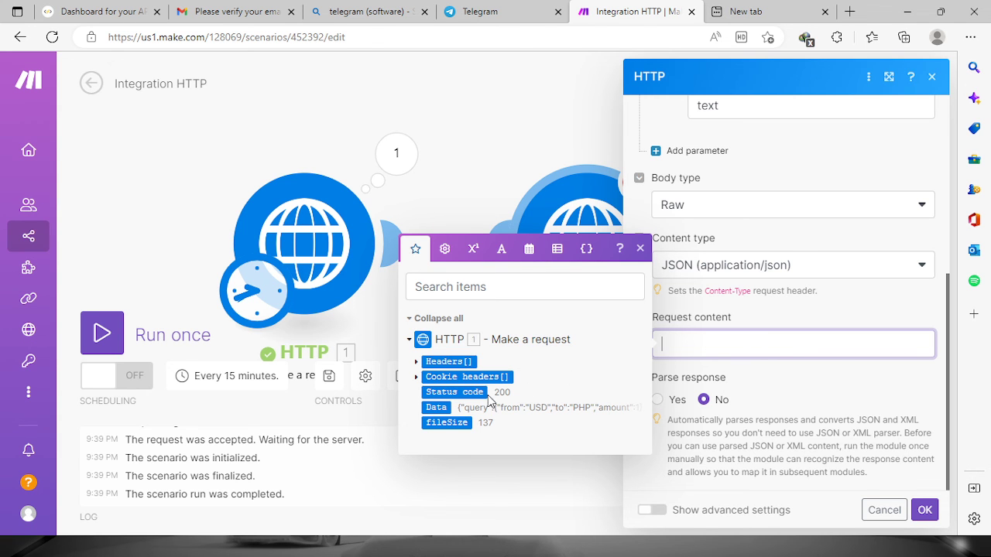
{"action": "left_click", "coordinate": [436, 407]}
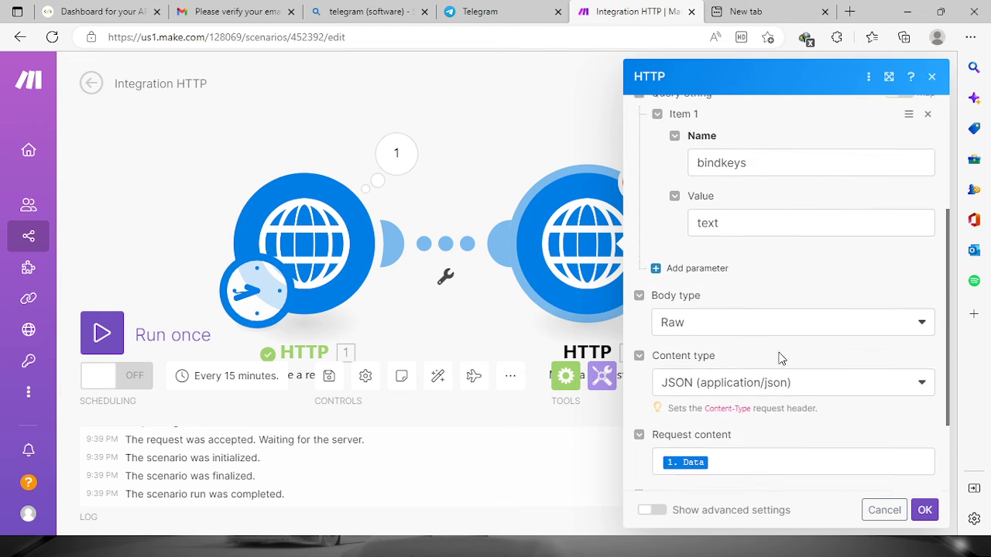
{"action": "scroll", "scroll_direction": "down", "scroll_amount": 3}
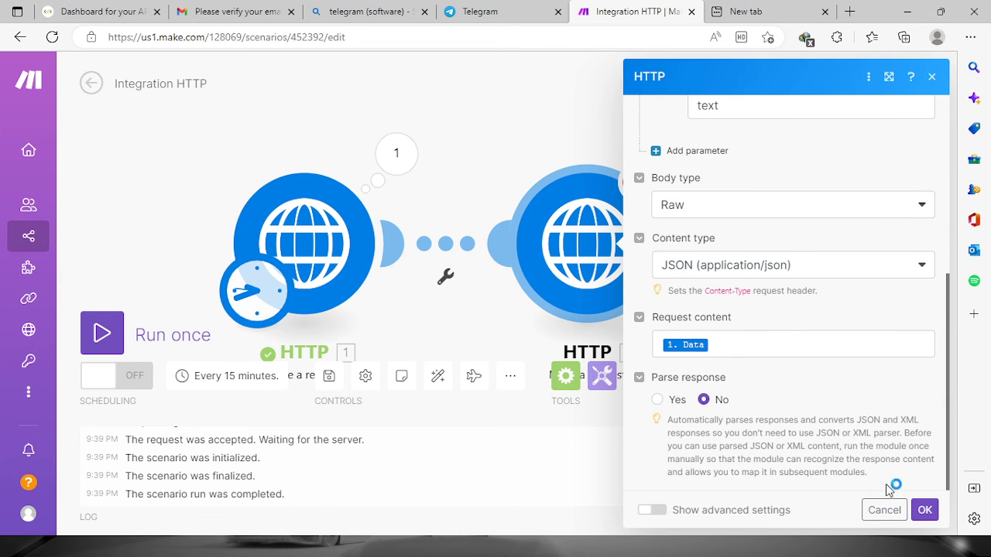
{"action": "left_click", "coordinate": [923, 509]}
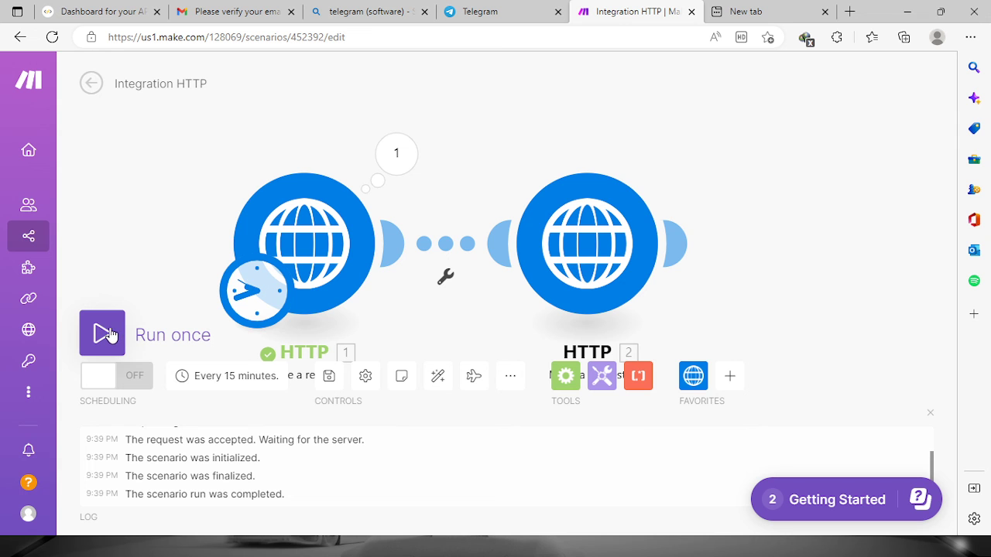
Run the scenario once and check the Telegram chat for the USD-to-PHP message.
{"action": "left_click", "coordinate": [102, 333]}
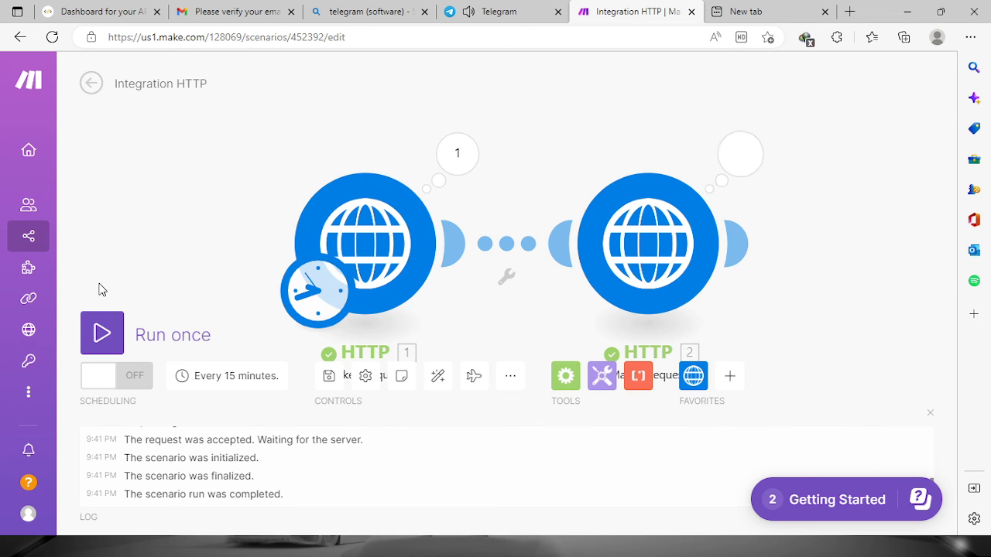
{"action": "left_click", "coordinate": [502, 11]}
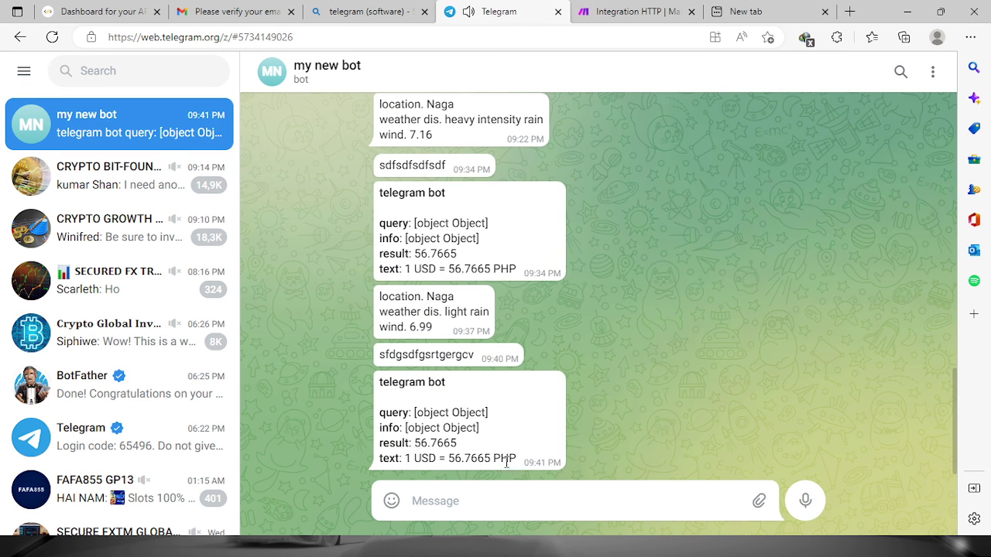
{"action": "double_click", "coordinate": [420, 458]}
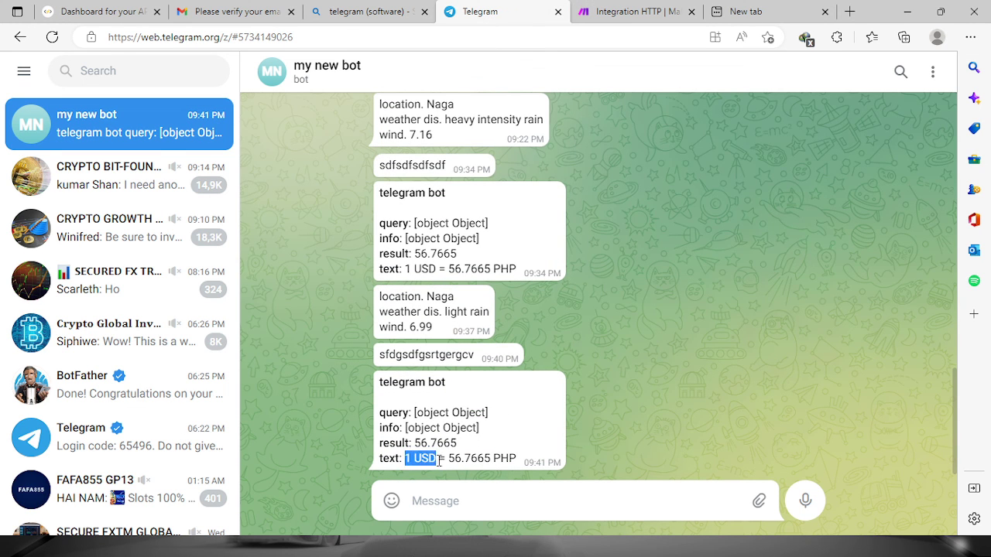
{"action": "left_click_drag", "start_coordinate": [401, 458], "coordinate": [500, 458]}
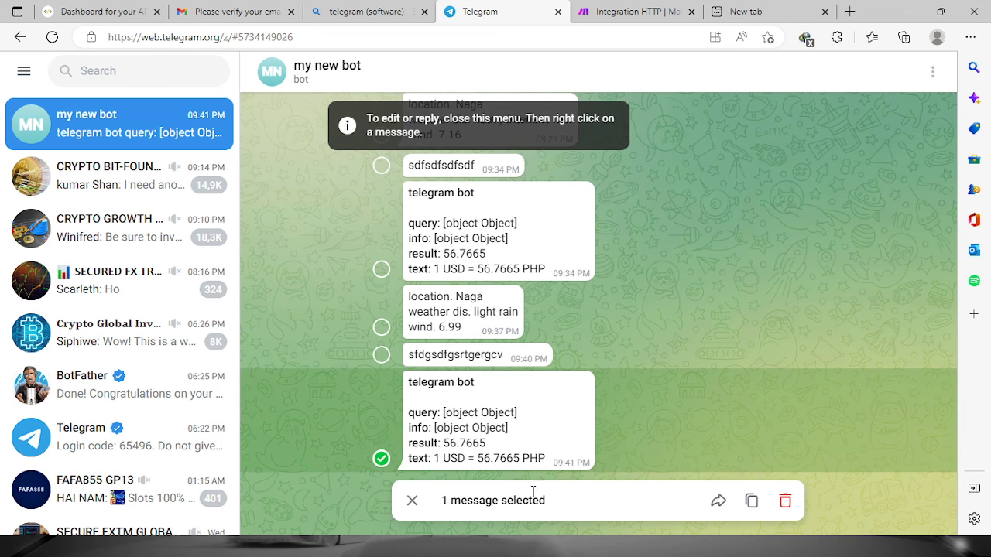
{"action": "mouse_move", "coordinate": [391, 330]}
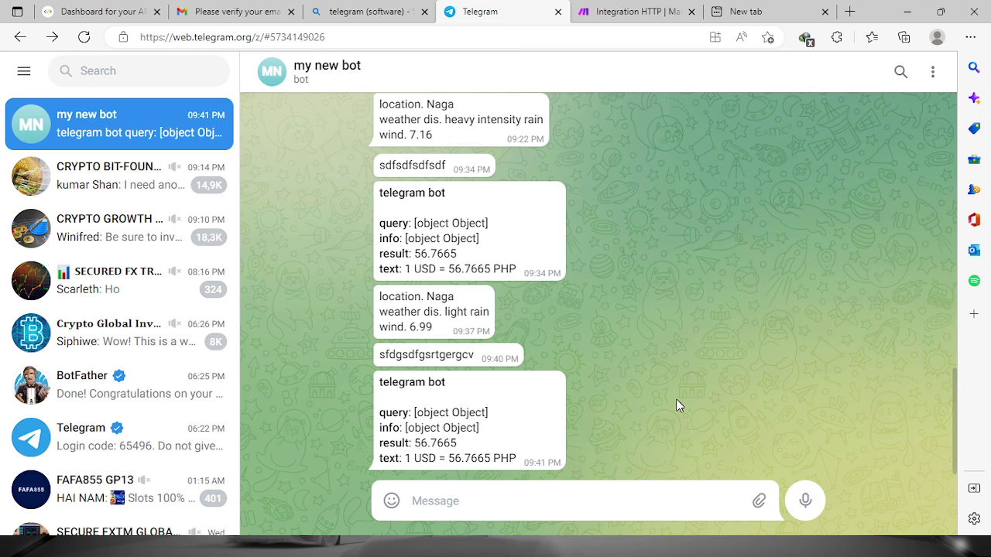
{"action": "mouse_move", "coordinate": [606, 443]}
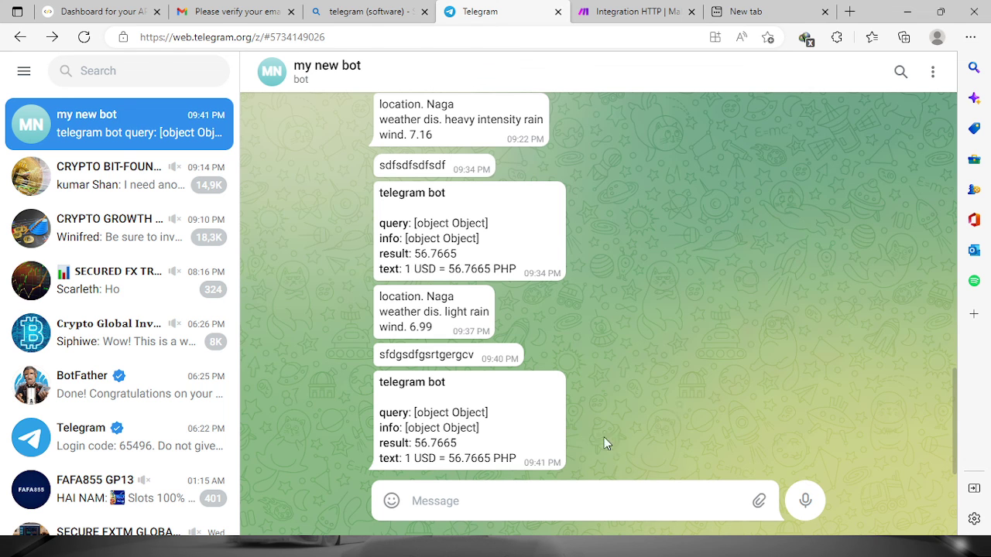
{"action": "mouse_move", "coordinate": [517, 455]}
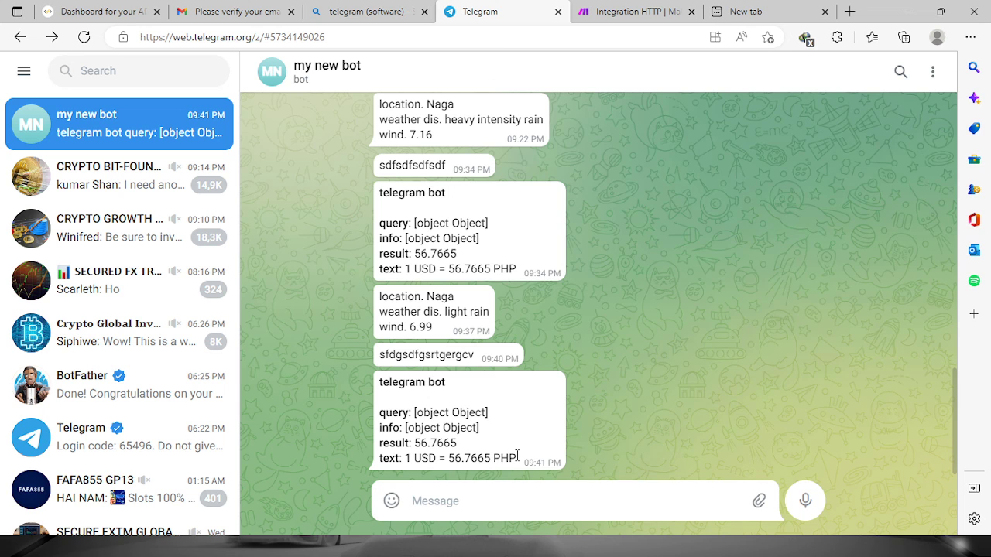
{"action": "mouse_move", "coordinate": [516, 334]}
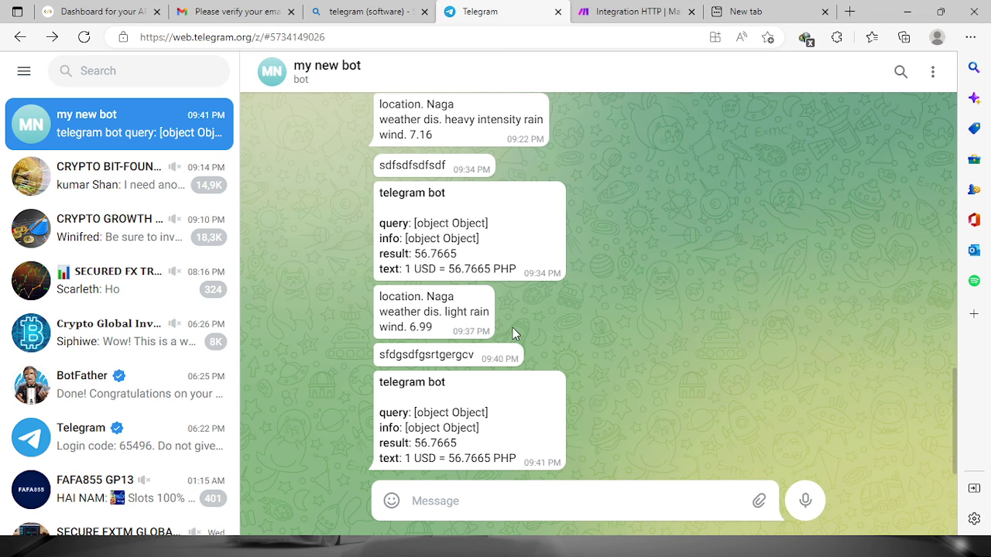